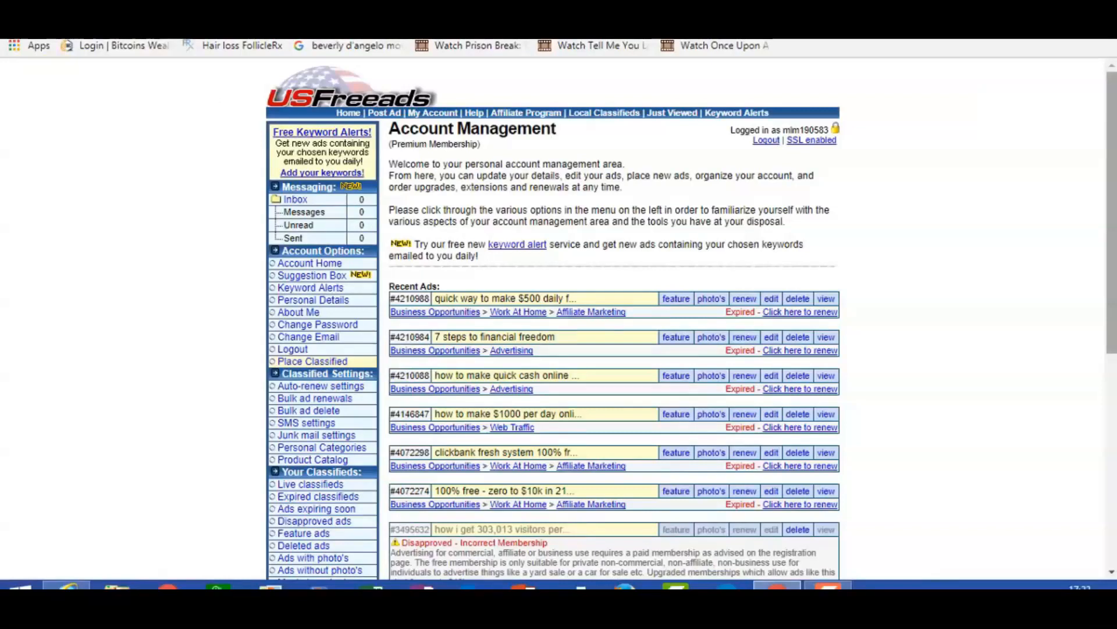
Scroll down the USFreeads place-ad category page before bringing up ClickBank
scroll(down, 3)
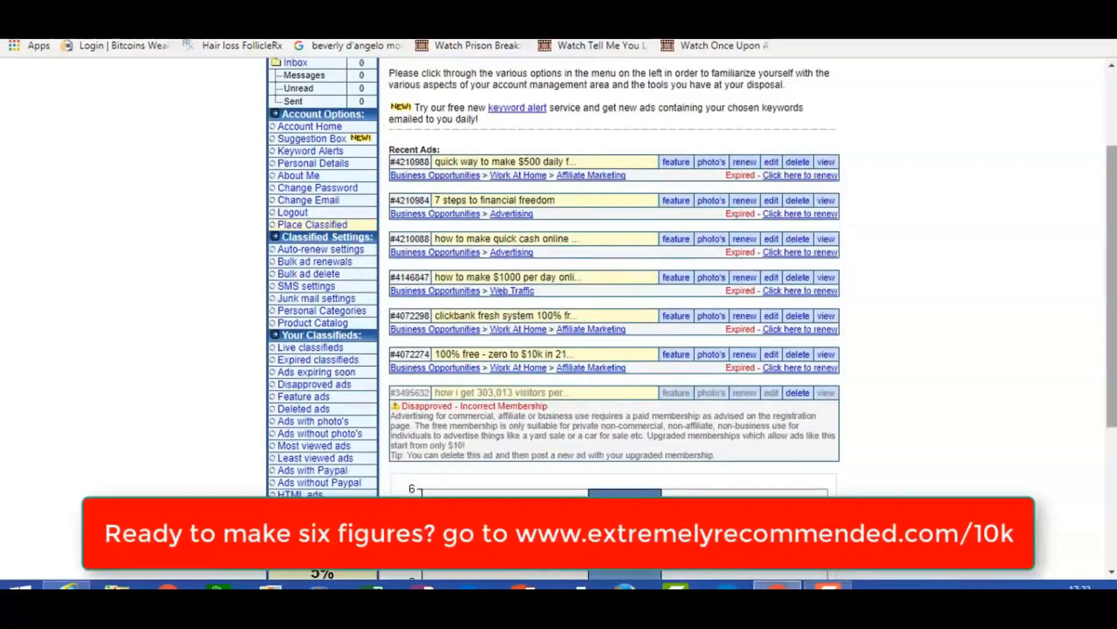
scroll(down, 3)
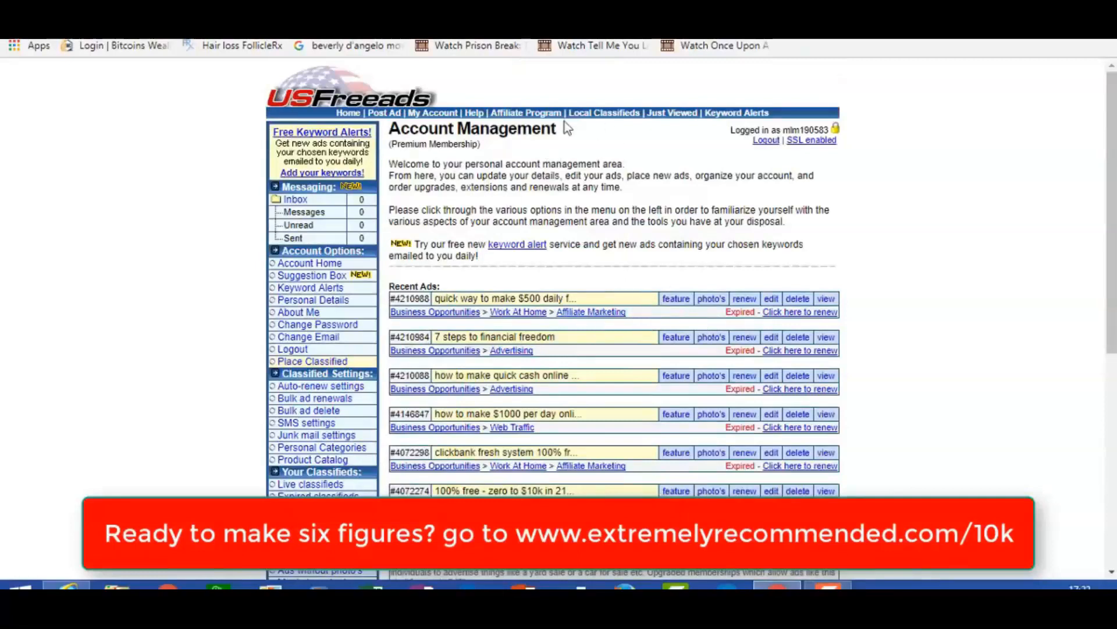
mouse_move(883, 319)
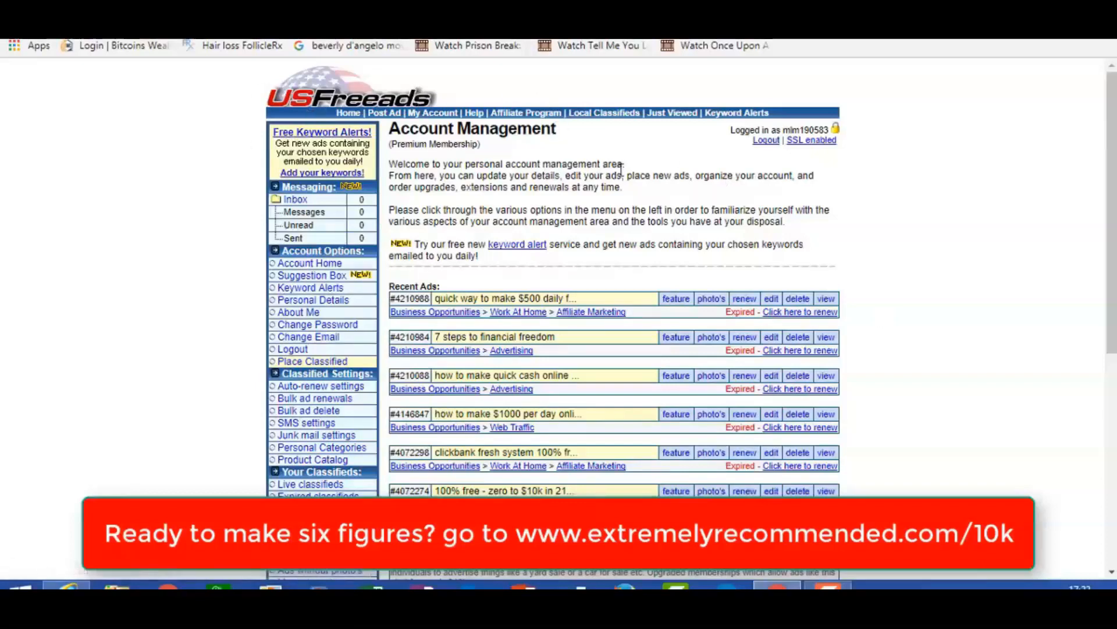
mouse_move(846, 212)
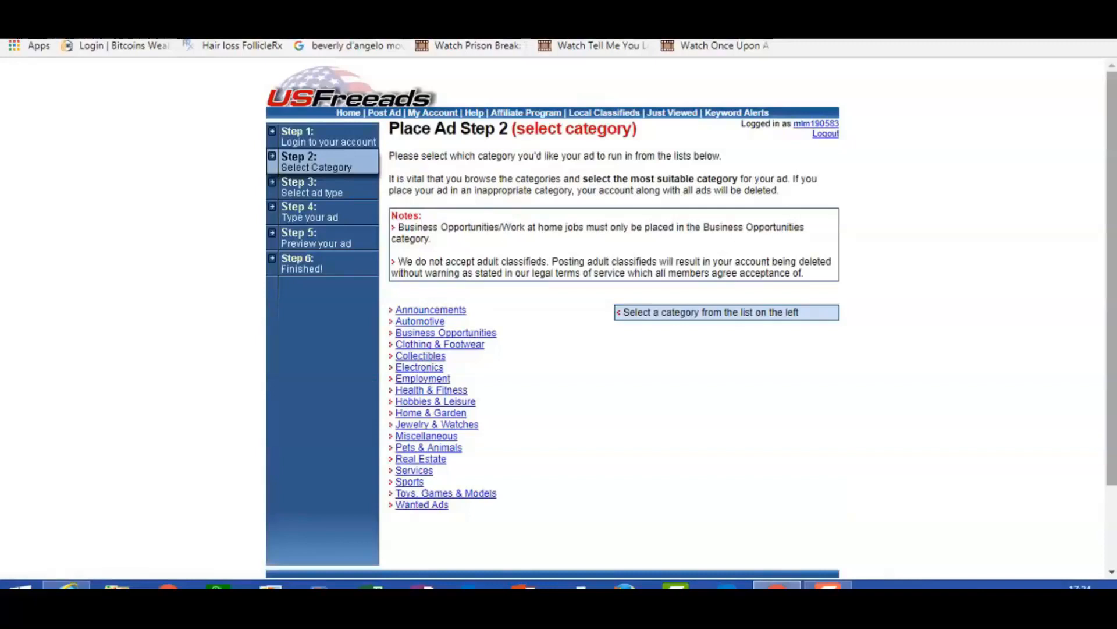
mouse_move(920, 299)
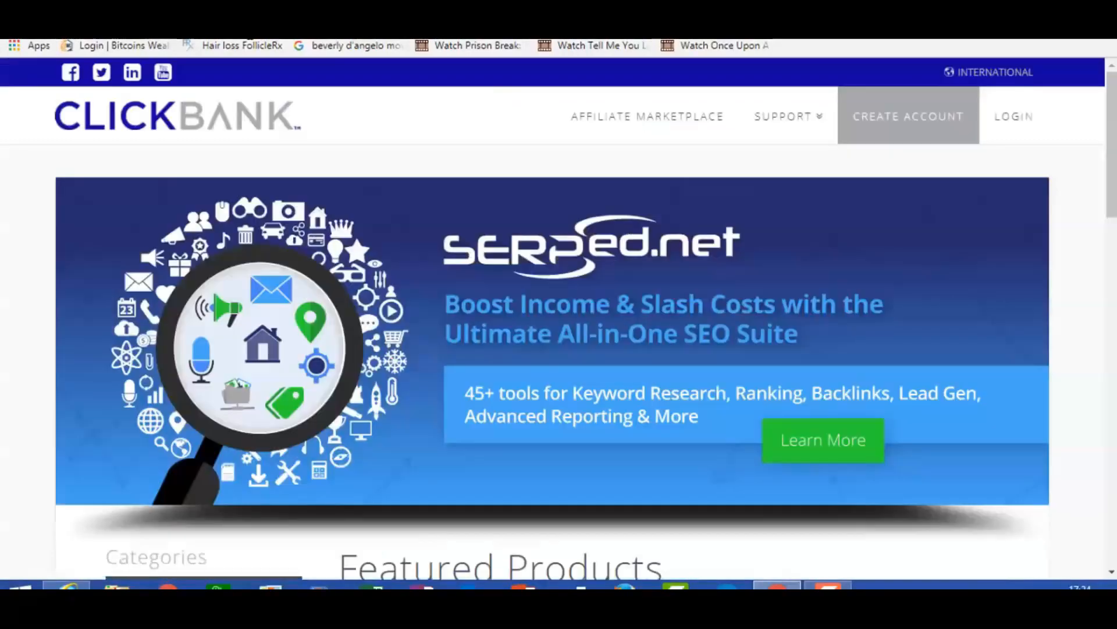
Open ClickBank's Affiliate Marketplace and scroll through its product categories
click(646, 116)
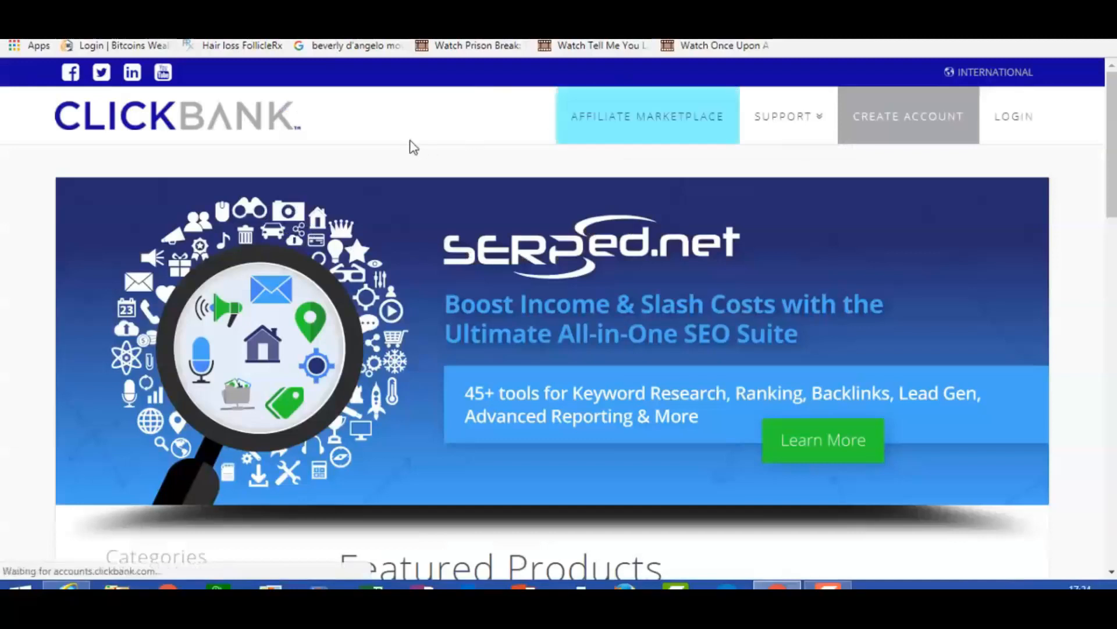
click(645, 116)
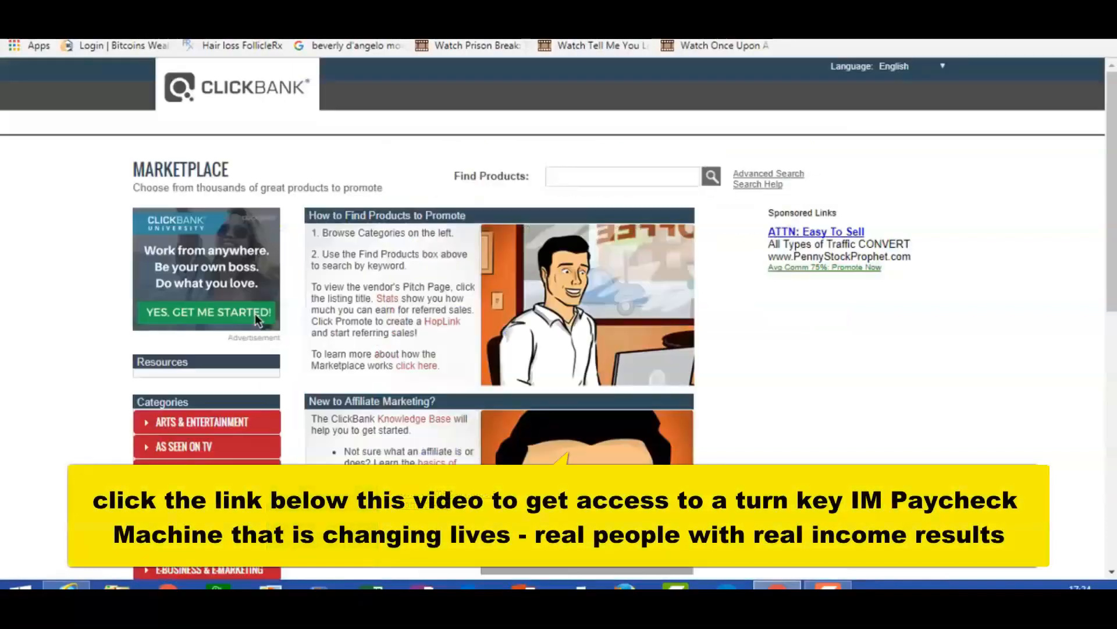
scroll(down, 3)
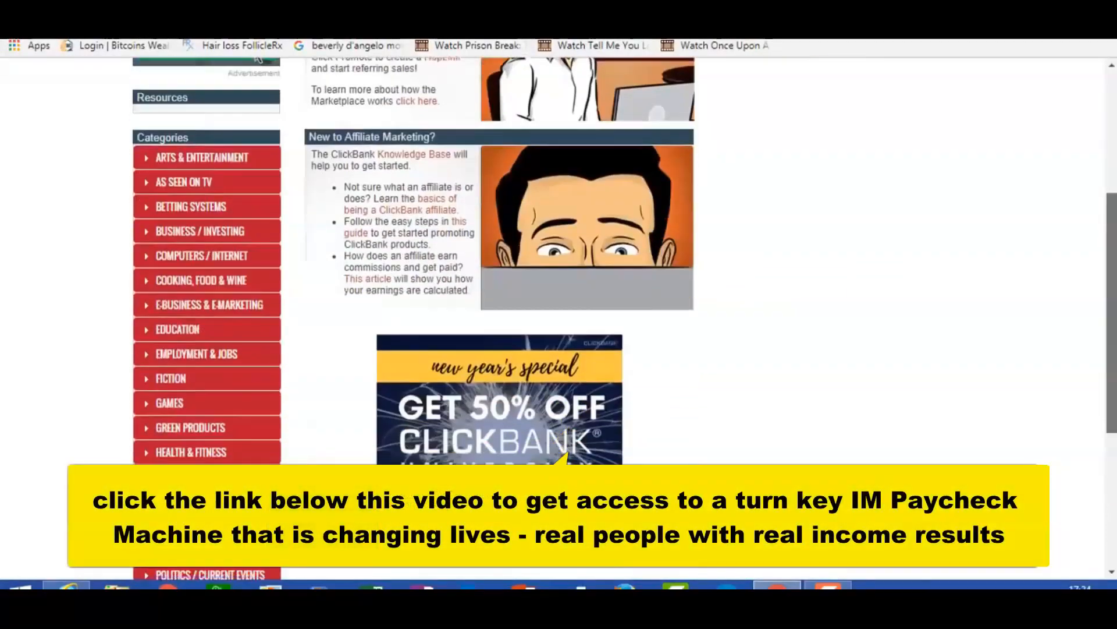
scroll(down, 3)
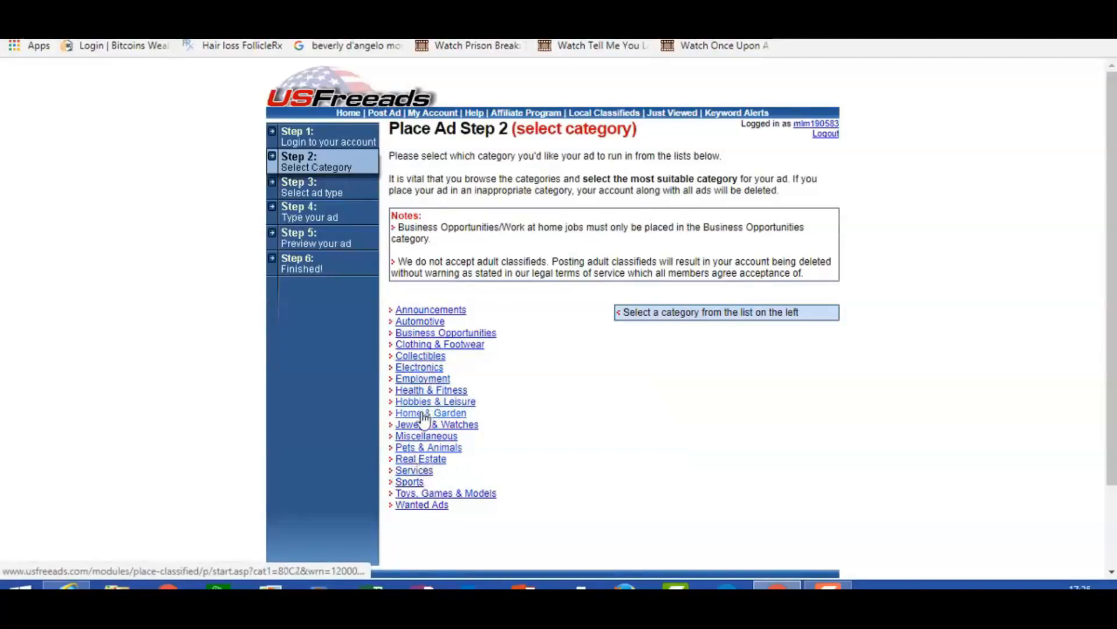
Choose Home & Garden, then scroll to and pick the Tools sub-category
click(429, 412)
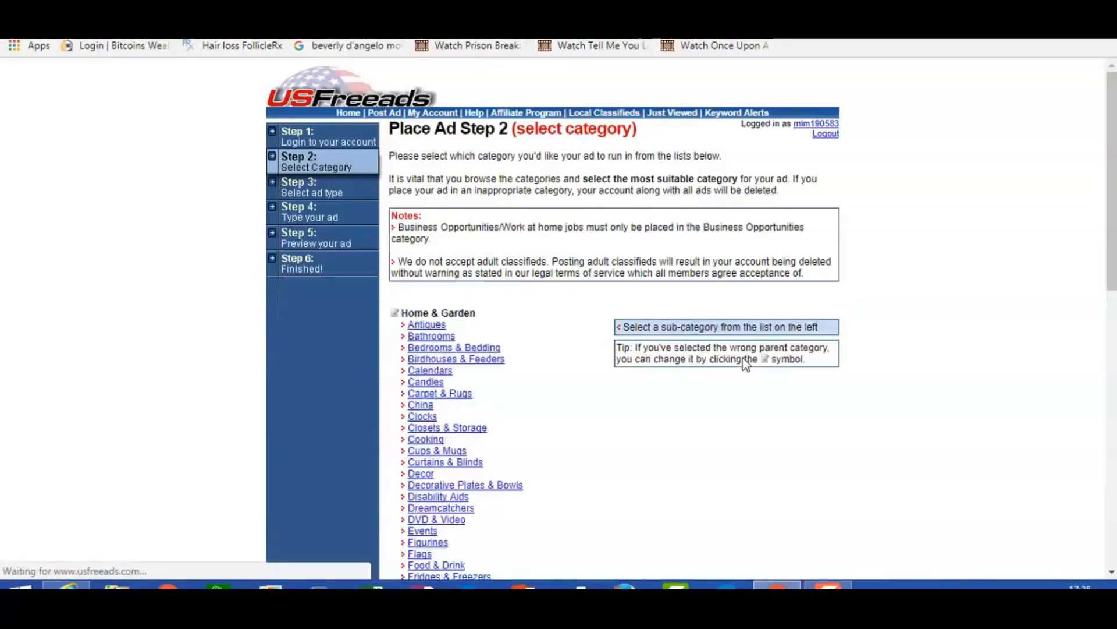
scroll(down, 3)
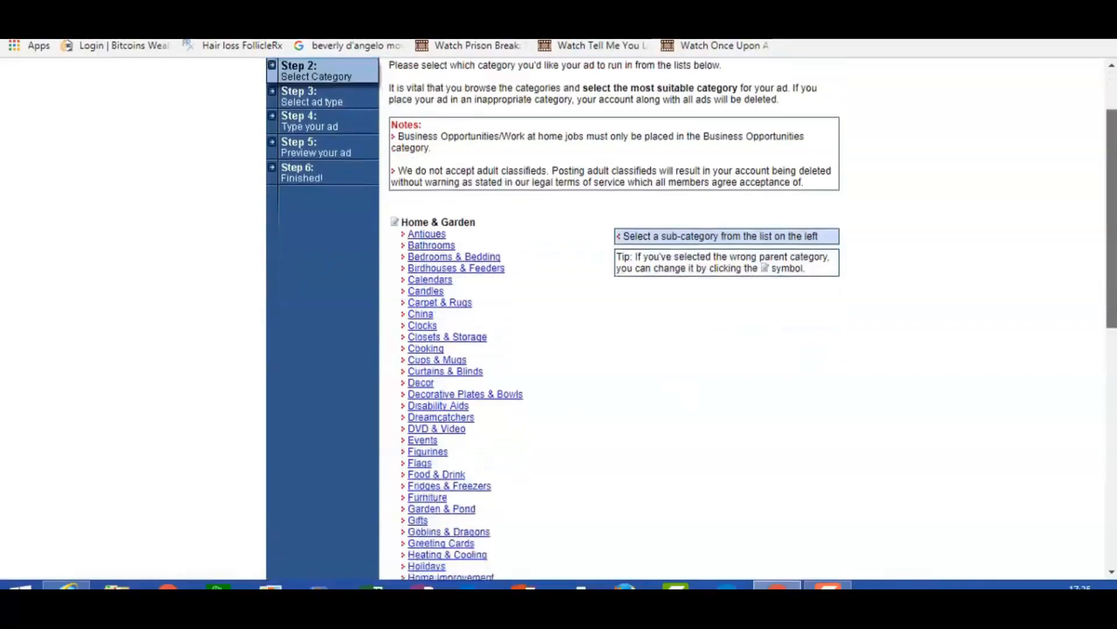
scroll(down, 3)
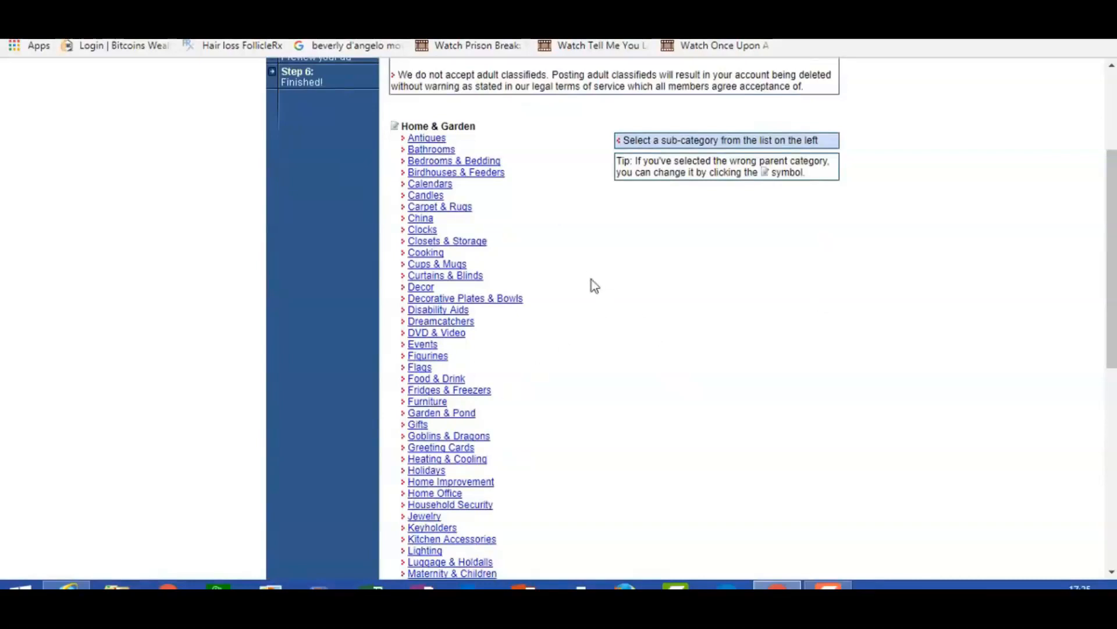
mouse_move(617, 295)
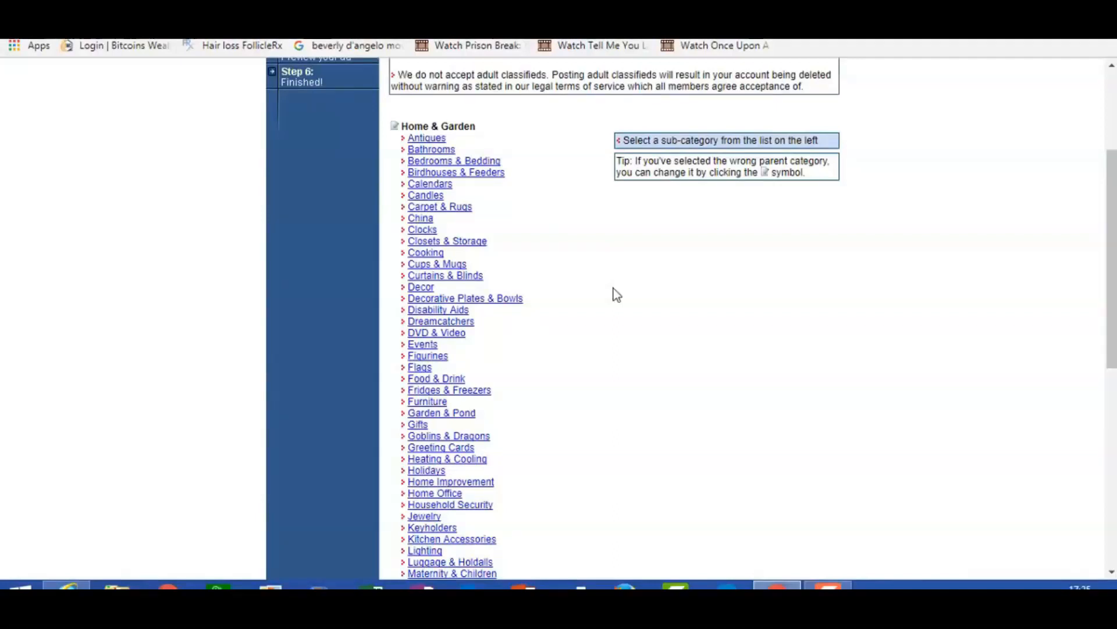
mouse_move(712, 390)
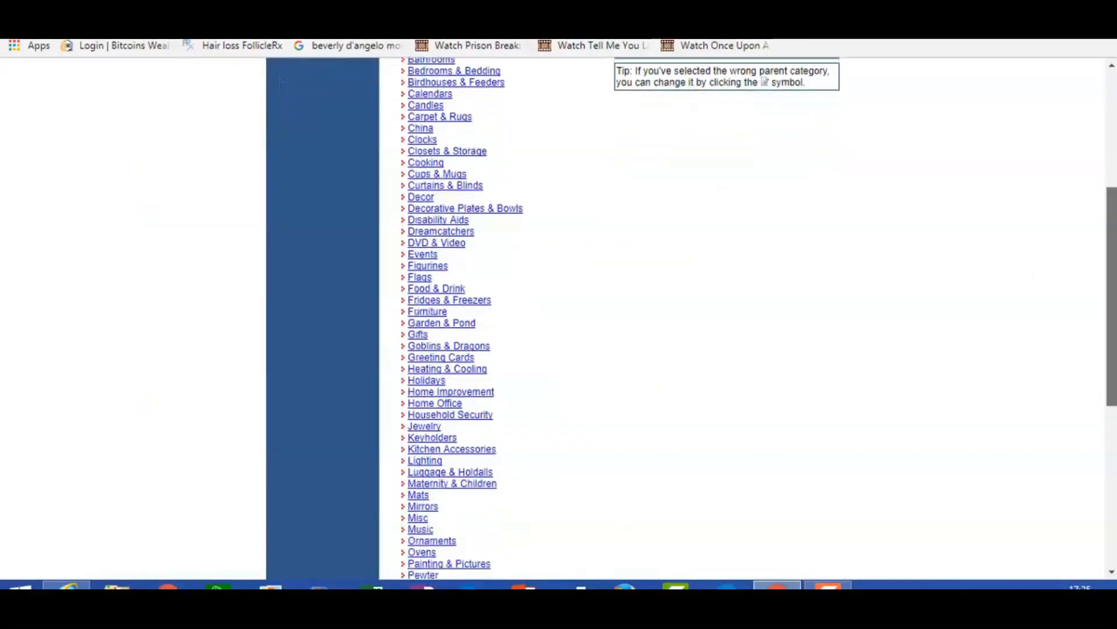
scroll(down, 3)
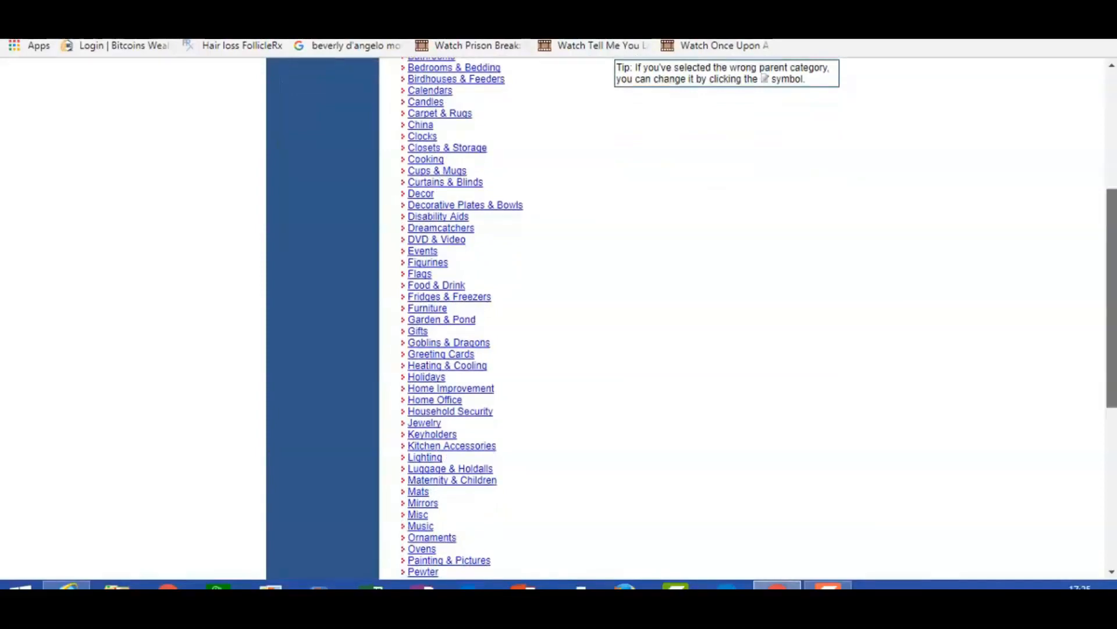
scroll(down, 3)
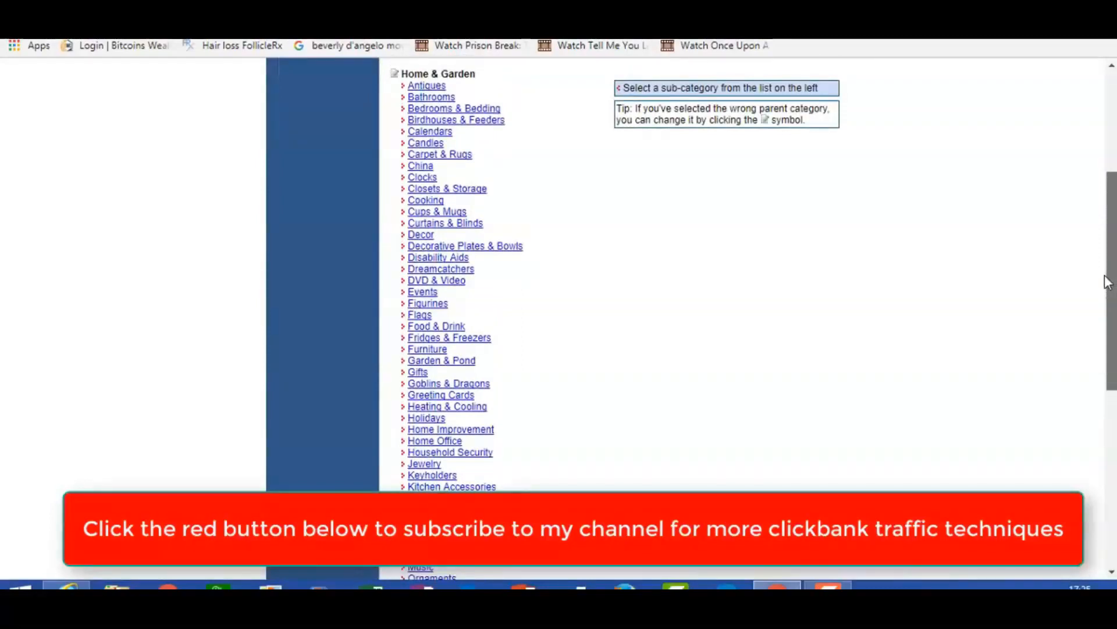
scroll(down, 3)
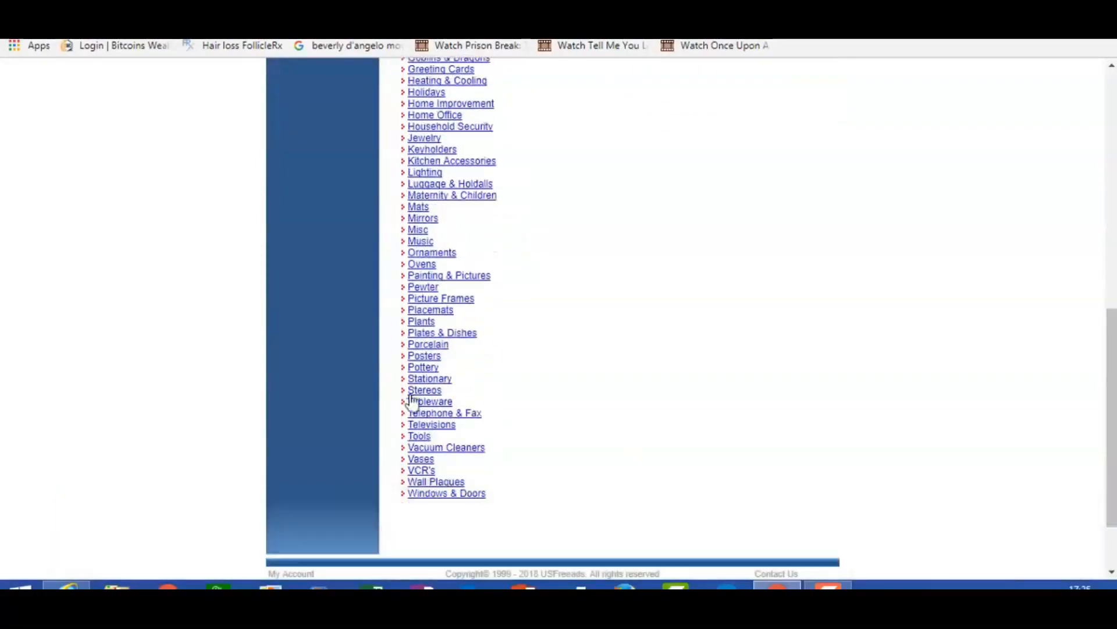
click(431, 401)
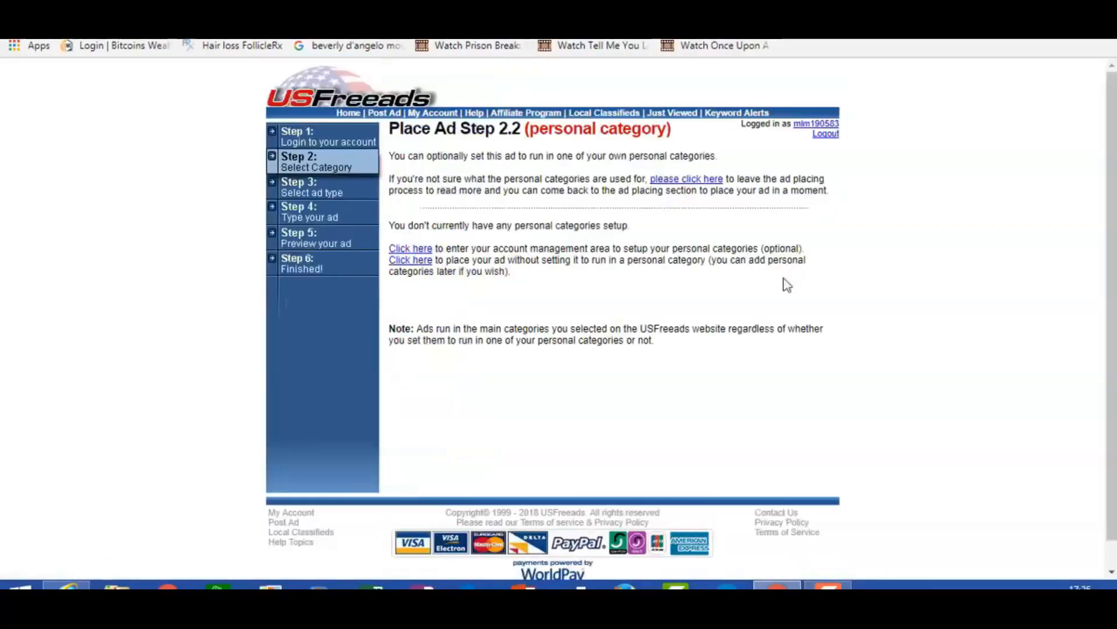
mouse_move(777, 295)
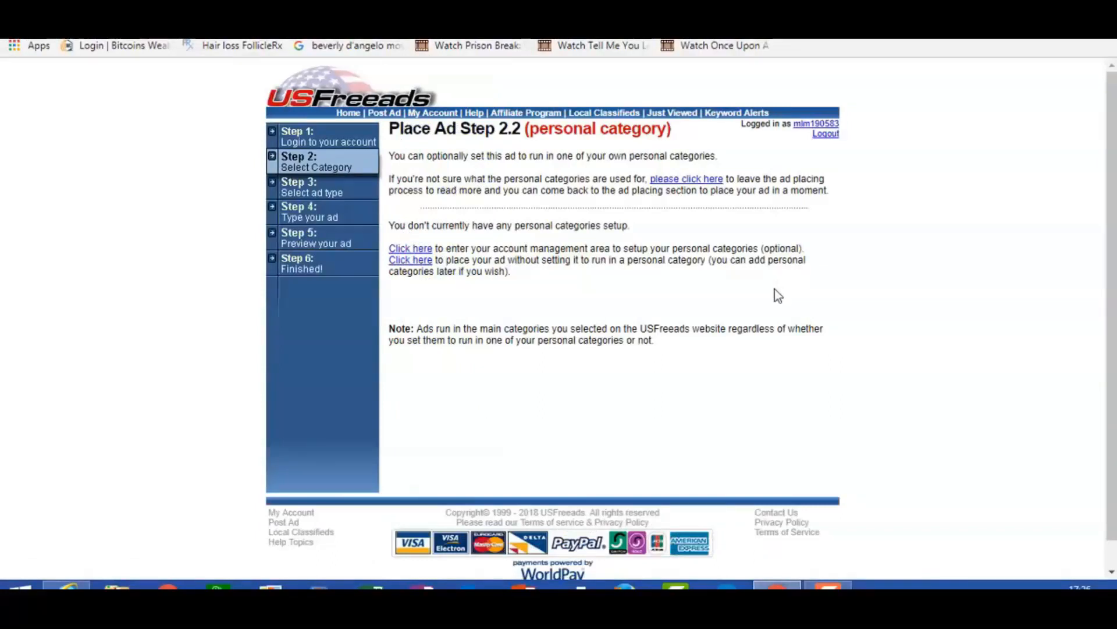
mouse_move(416, 273)
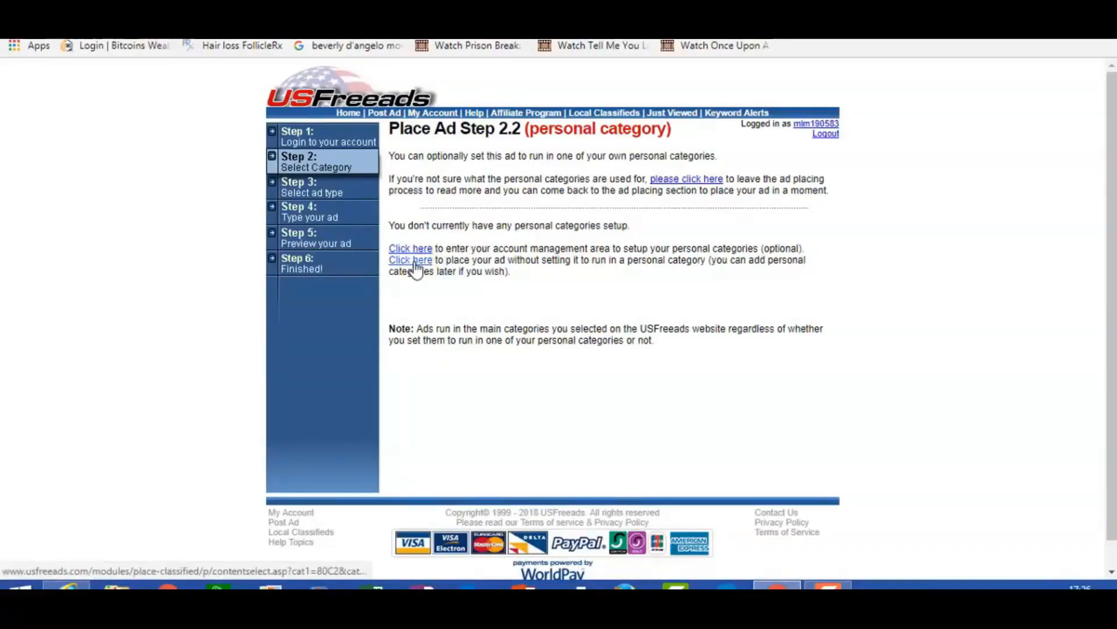
Choose the 'Click here' link to place the ad without a personal category
click(410, 260)
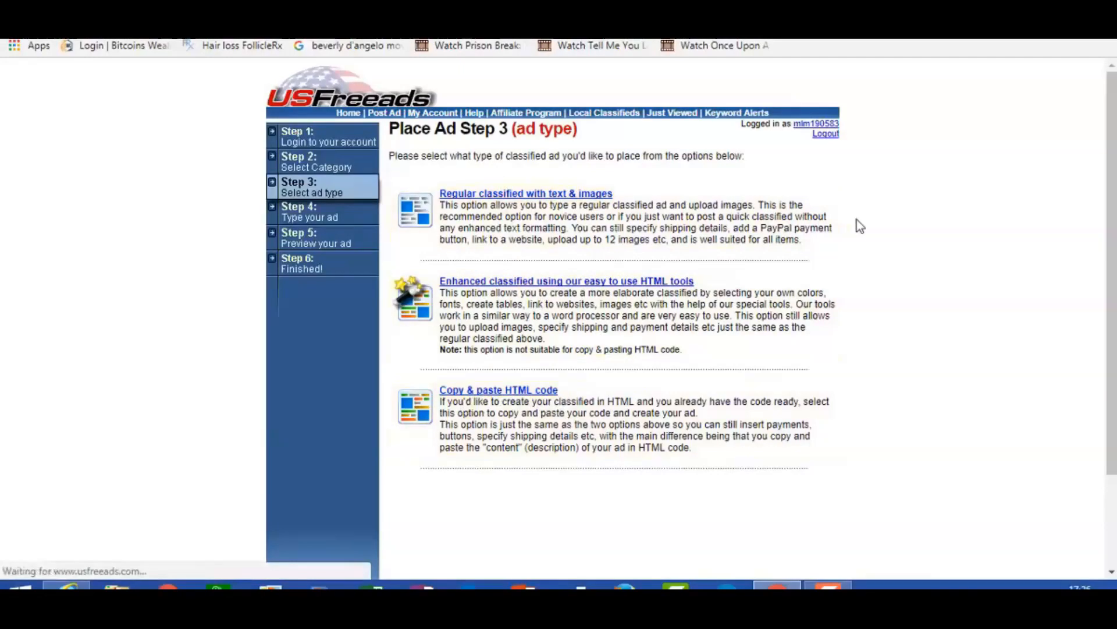
click(525, 193)
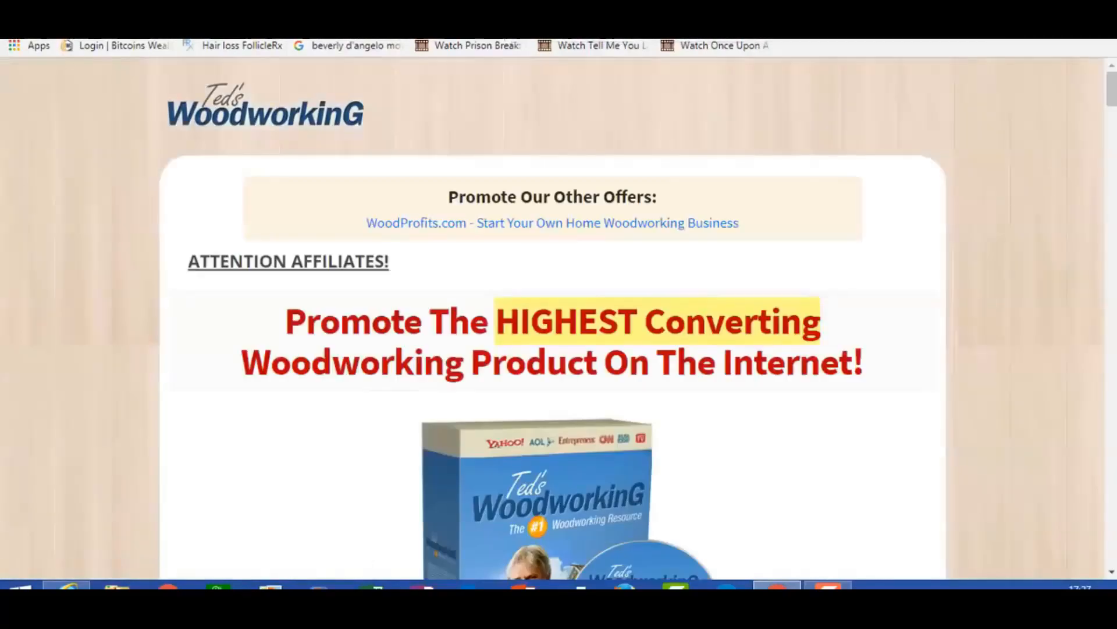
Scroll down Ted's Woodworking affiliate page and open the resource page
scroll(down, 3)
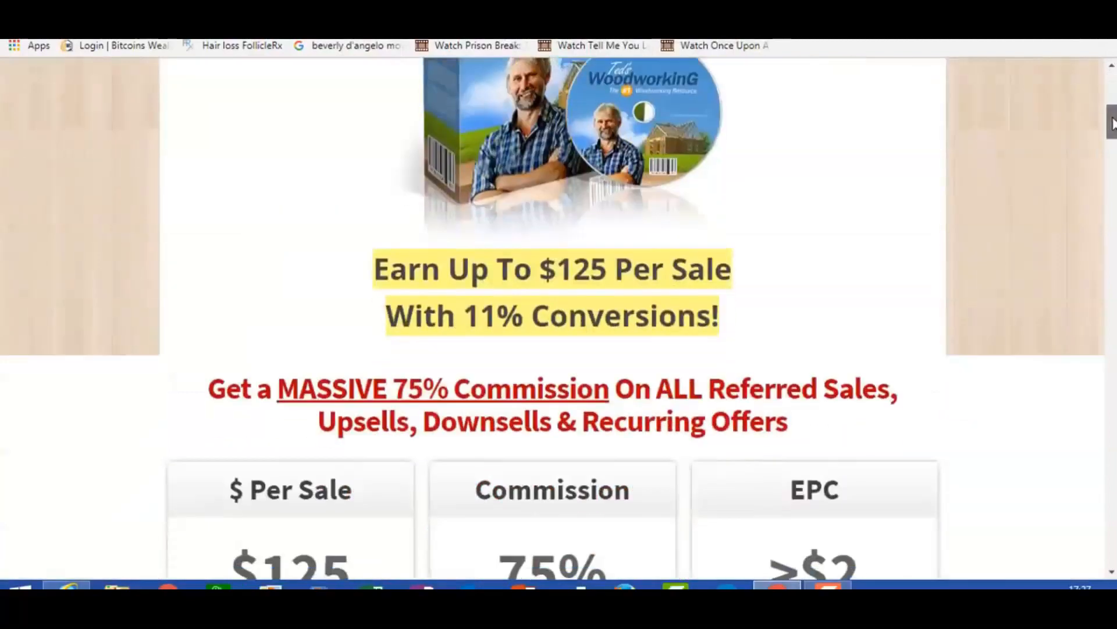
scroll(down, 3)
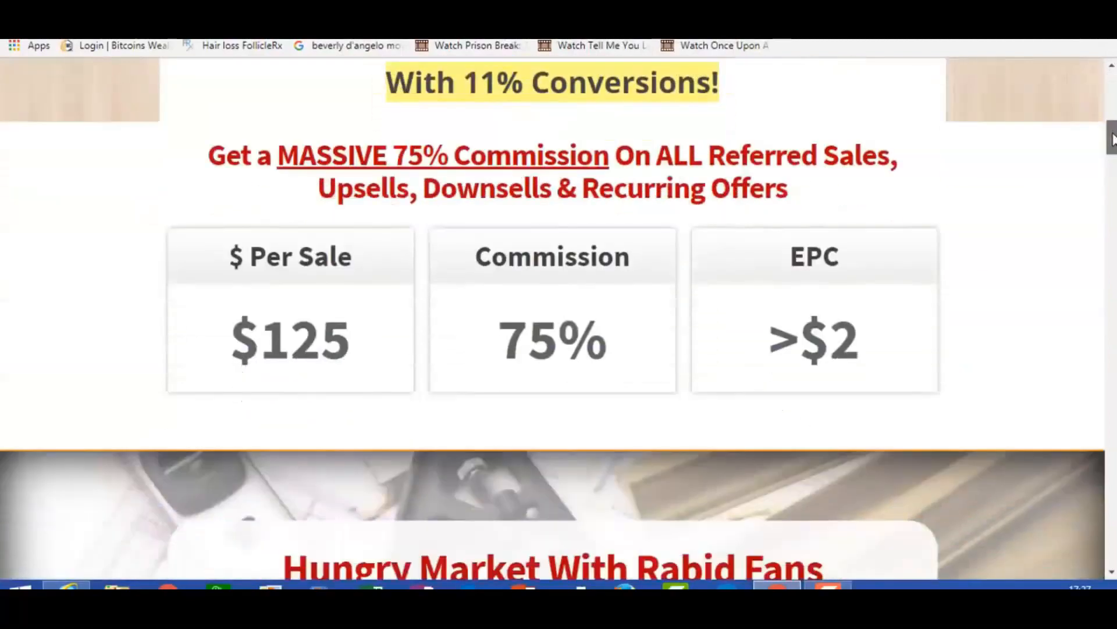
scroll(down, 3)
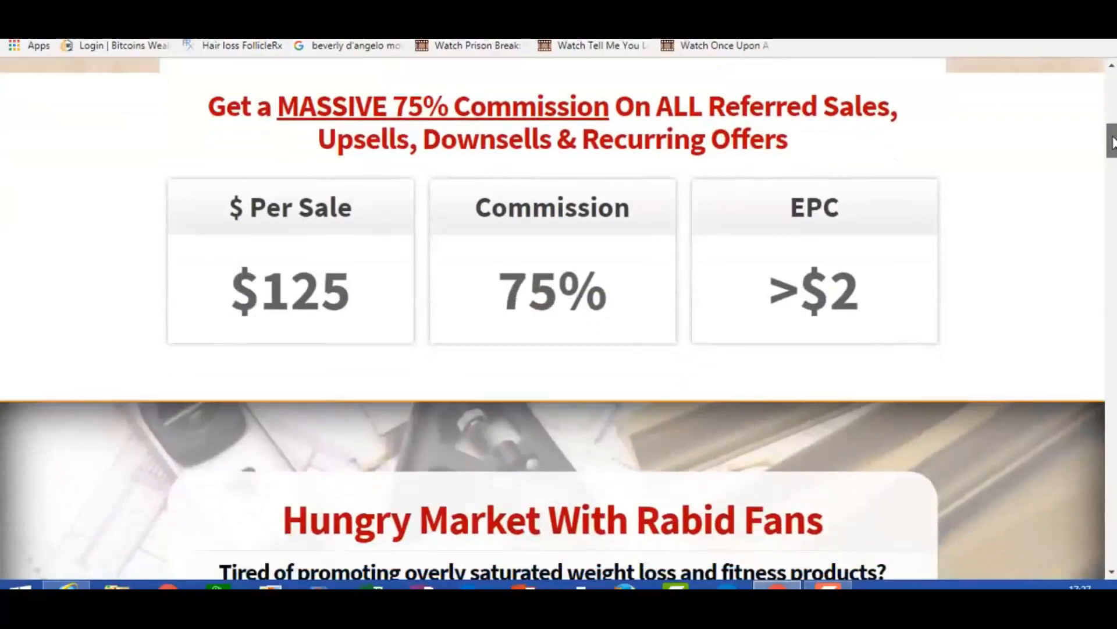
scroll(down, 3)
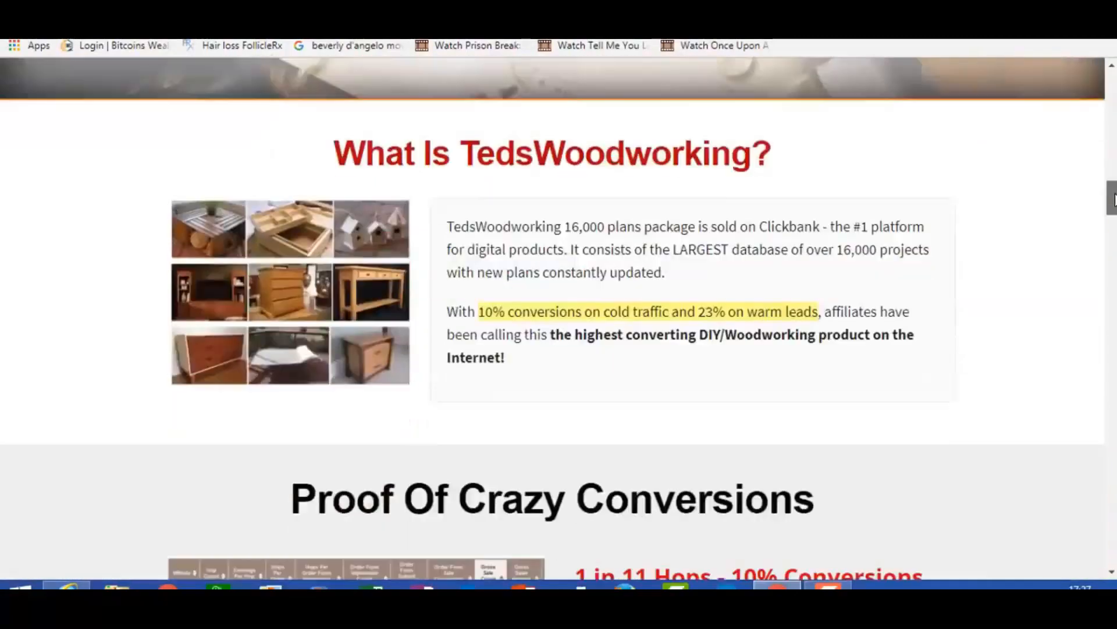
scroll(down, 3)
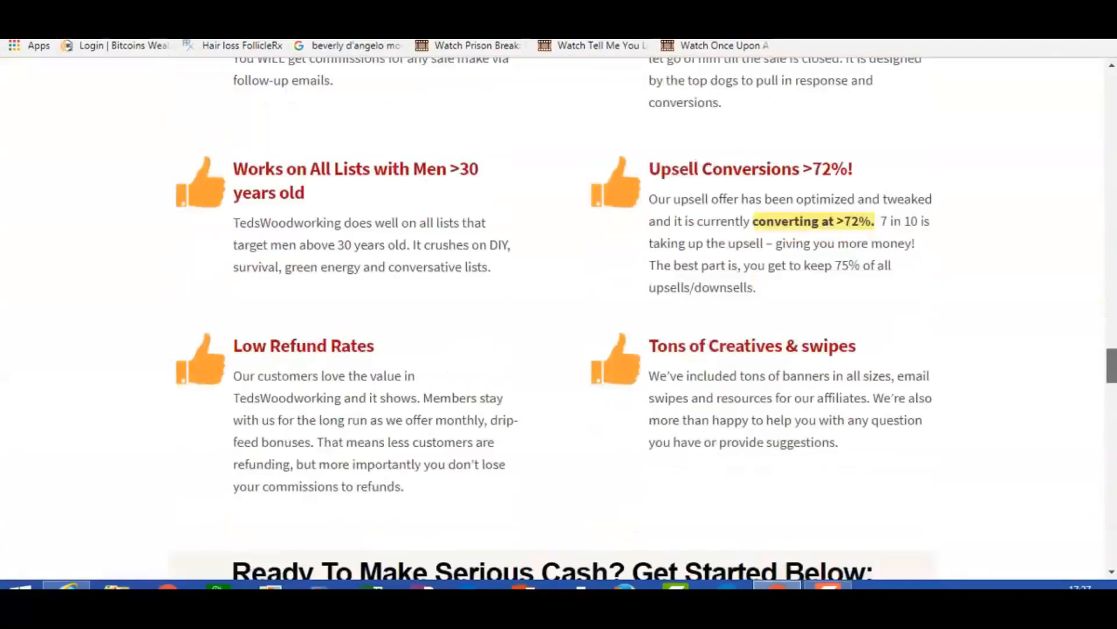
scroll(down, 3)
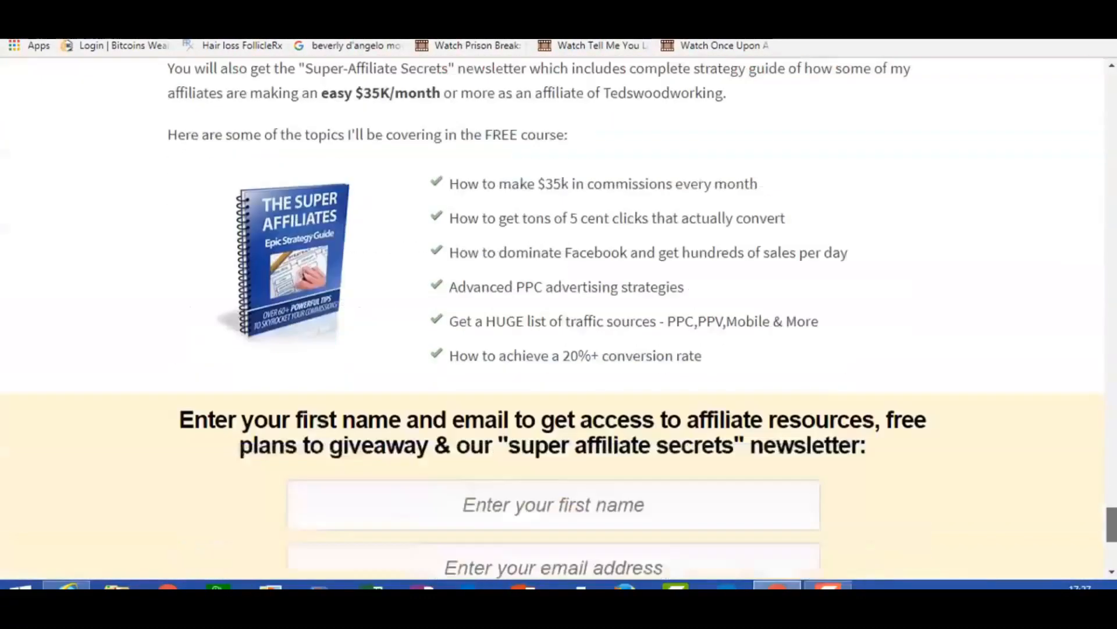
scroll(down, 3)
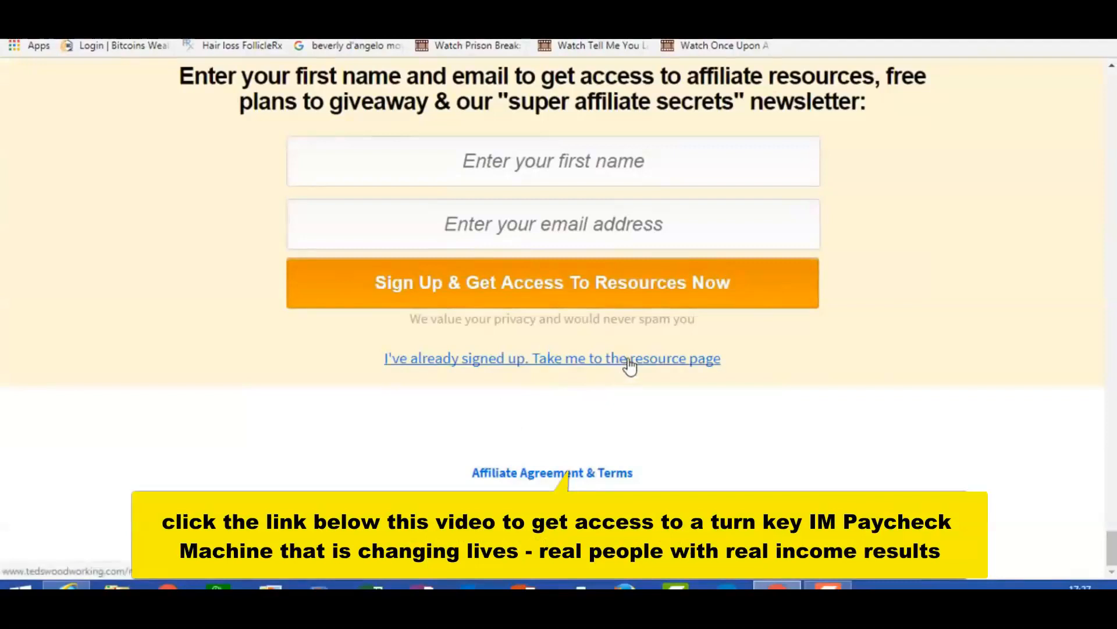
click(552, 358)
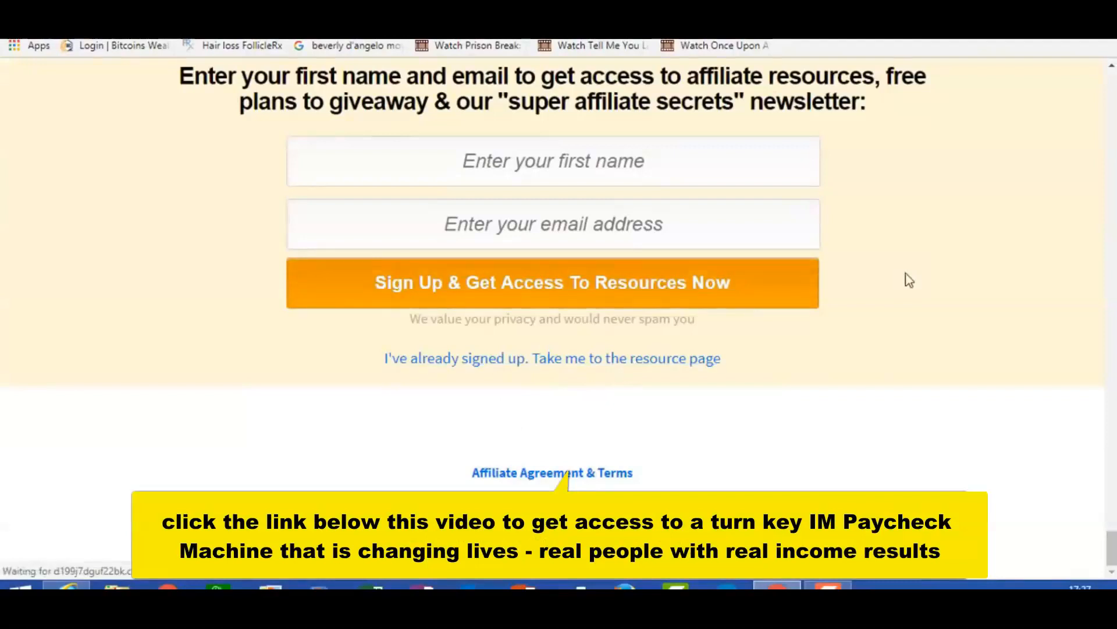
click(551, 358)
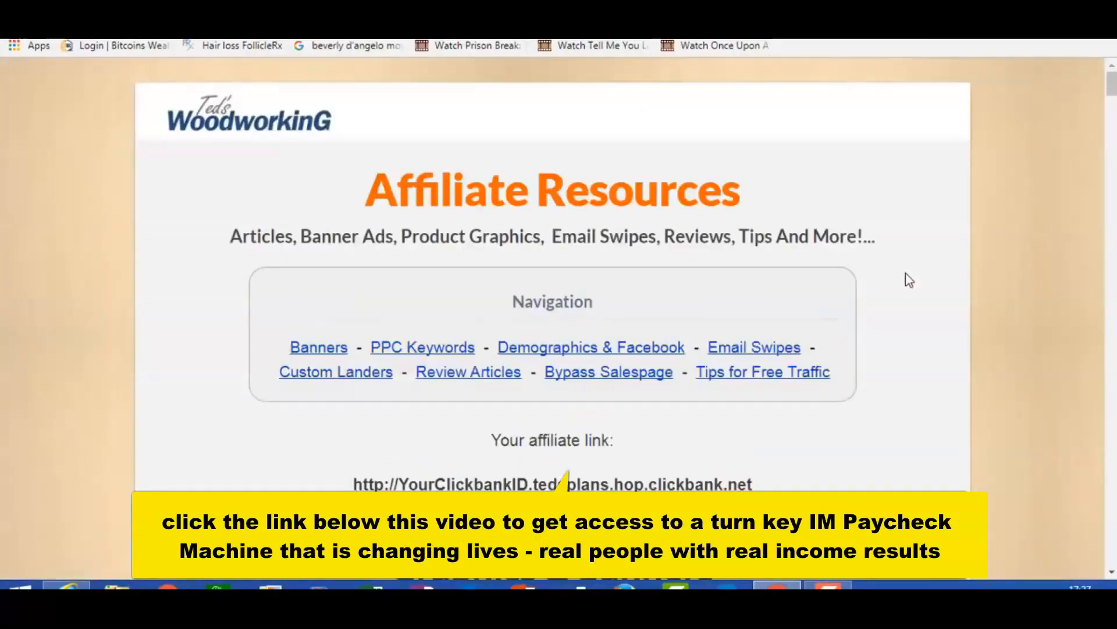
Jump to the Email Swipes section and scroll through the sample emails
click(753, 347)
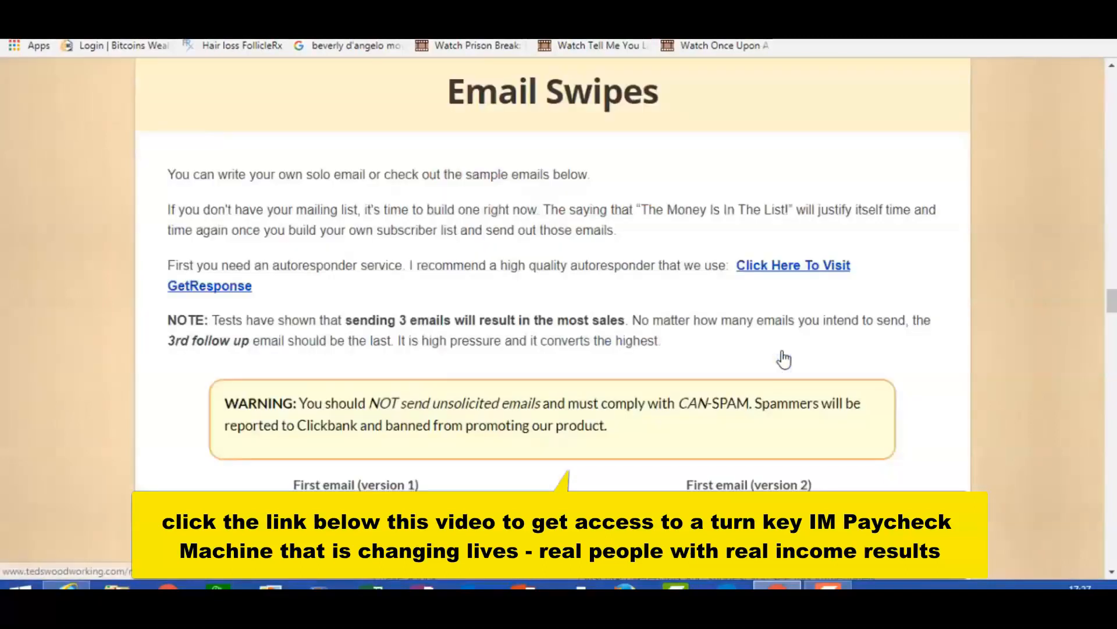
scroll(down, 3)
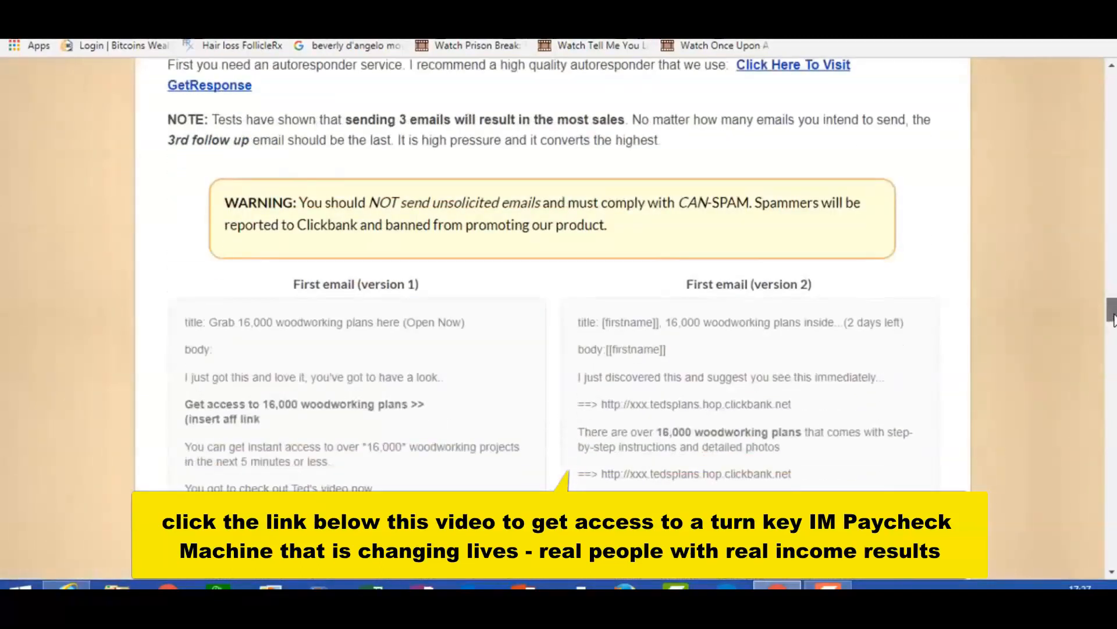
scroll(down, 3)
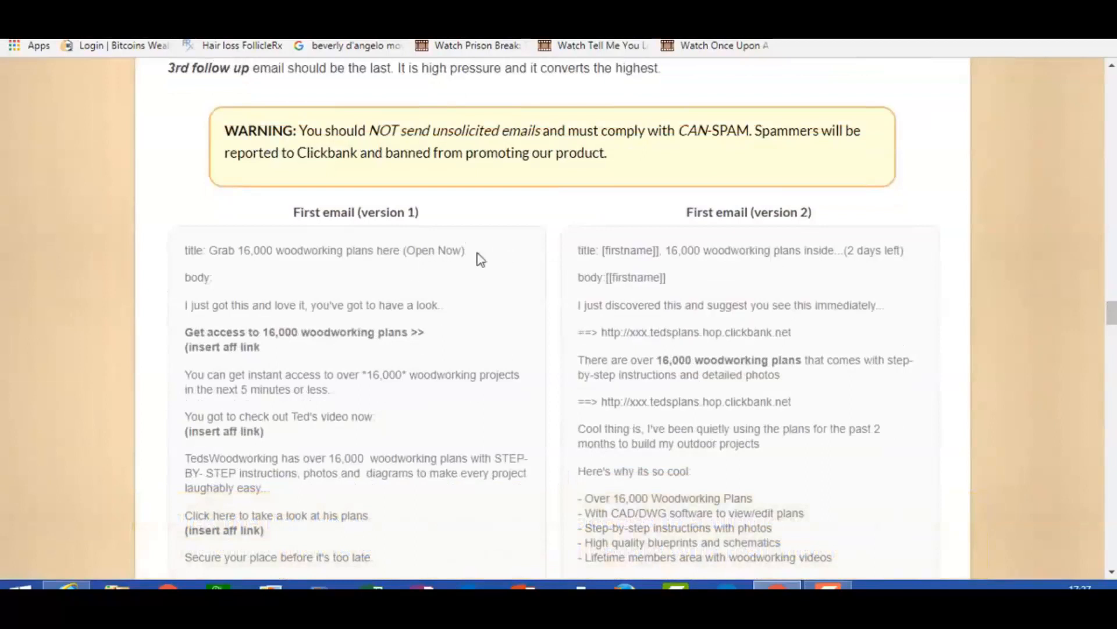
mouse_move(217, 260)
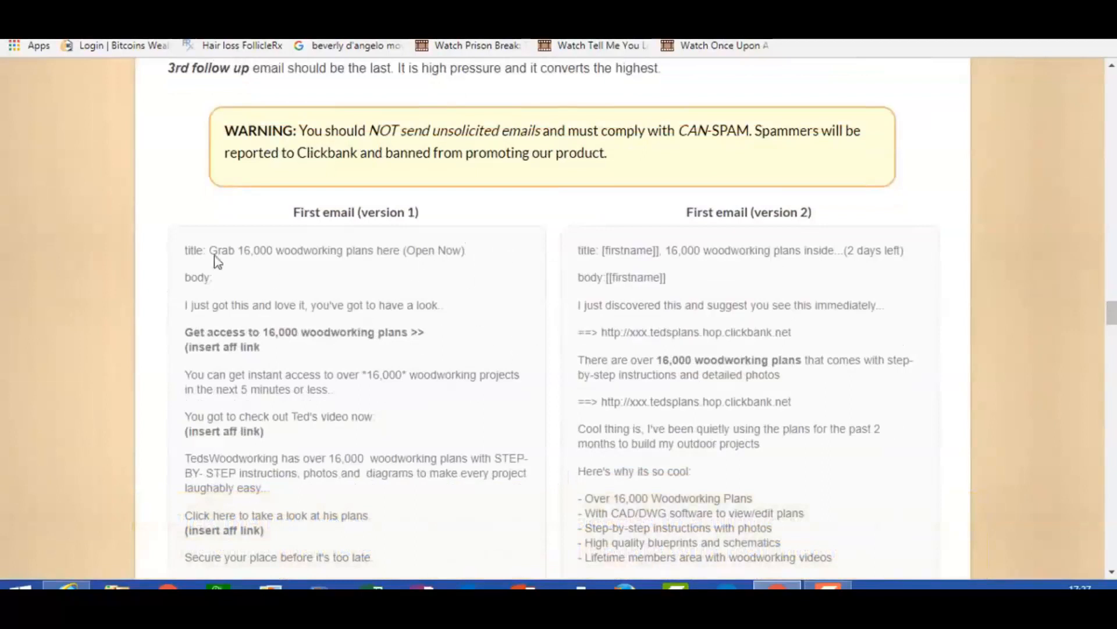
mouse_move(305, 365)
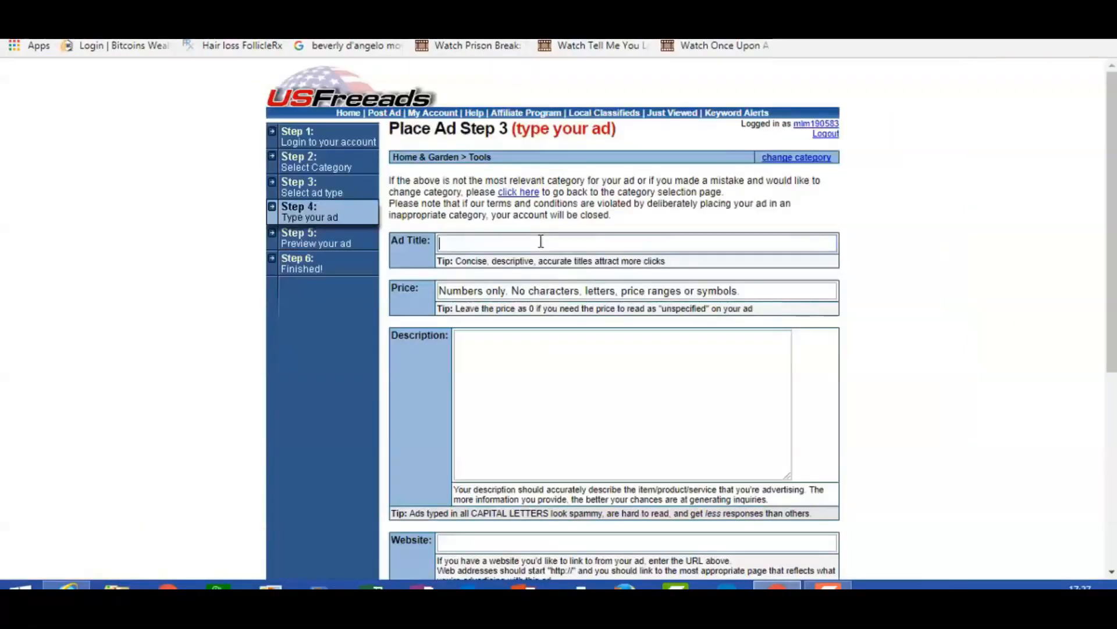
Enter 'Get access to 16,000 woodworking plans' as the ad title
text(Get access to 16,000 woodworking plans)
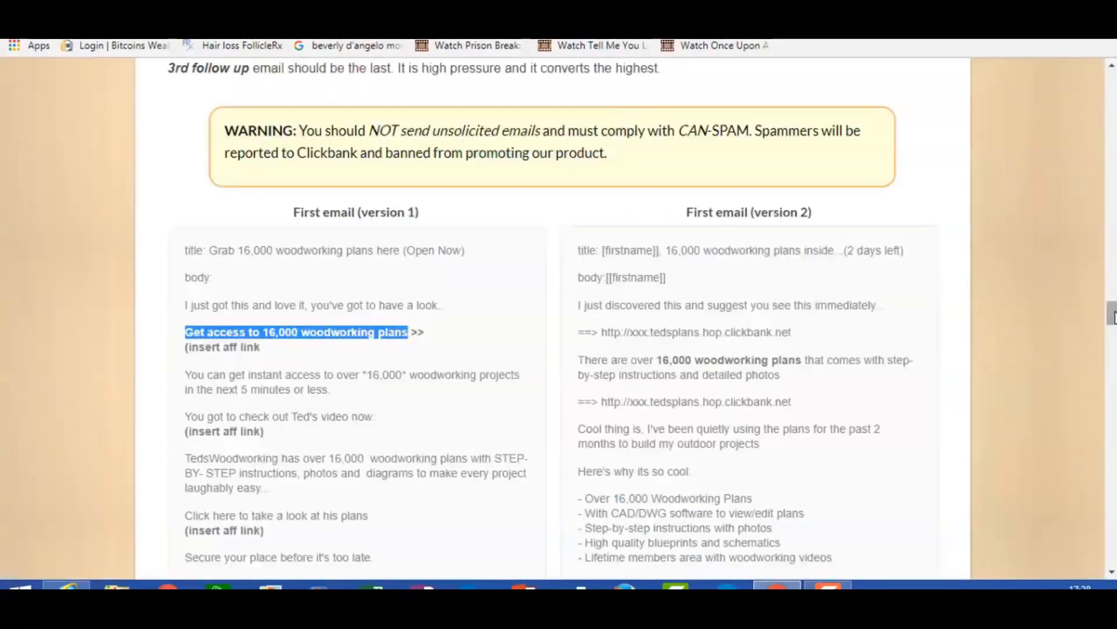
Scroll to the second sample email and select its body text for copying
scroll(down, 3)
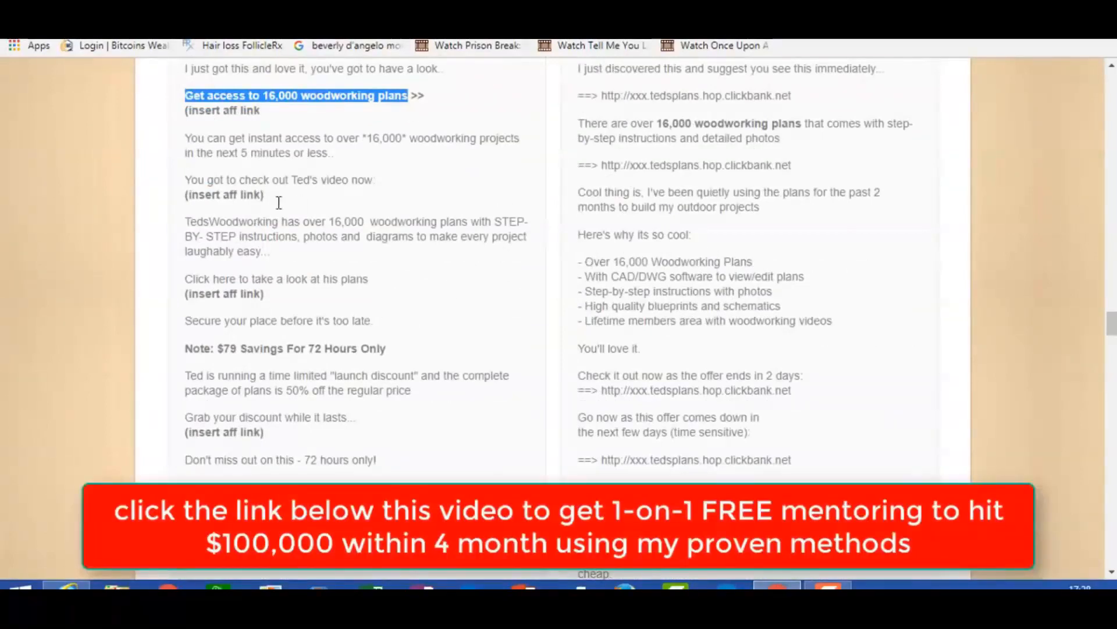
scroll(down, 3)
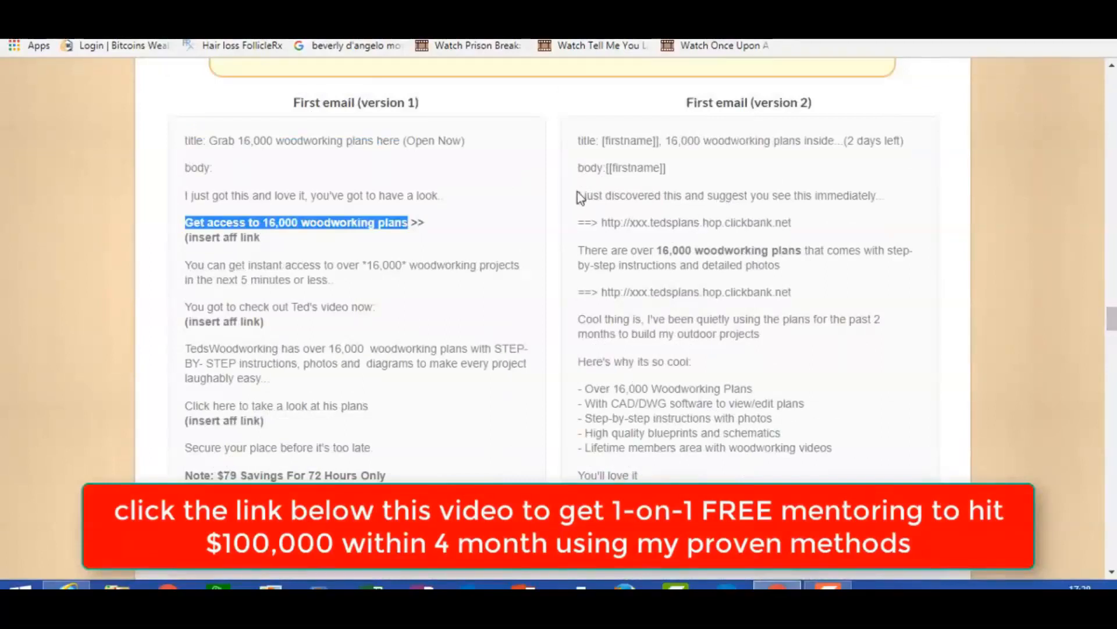
drag(577, 196, 645, 476)
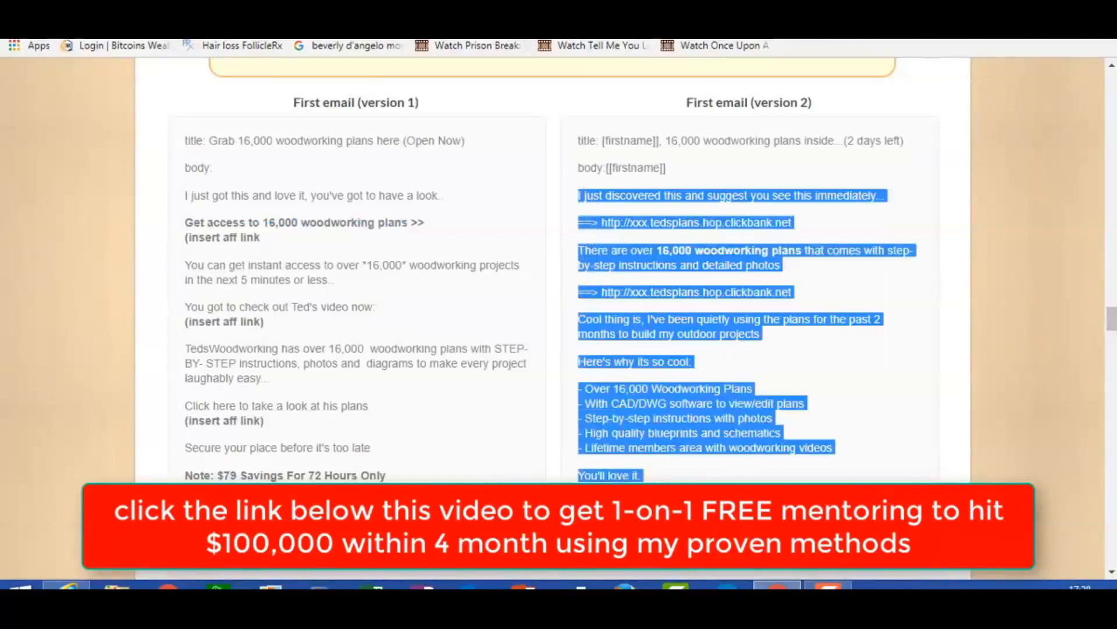
scroll(down, 3)
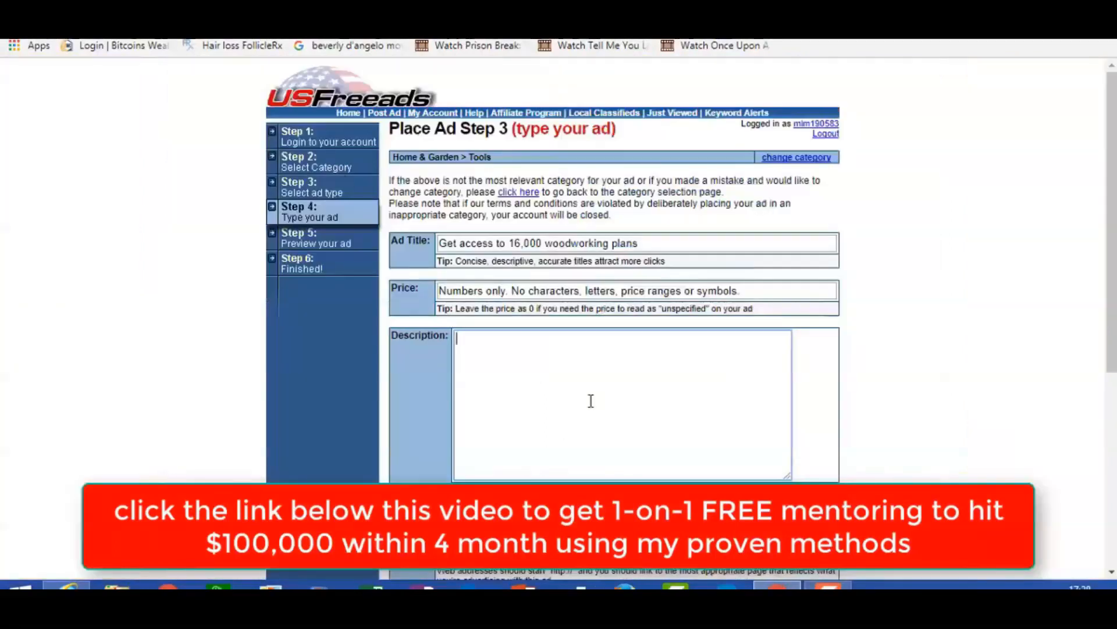
Fill the description with the woodworking email text and delete the 'Check it out now' lines
text(Your Name Here)
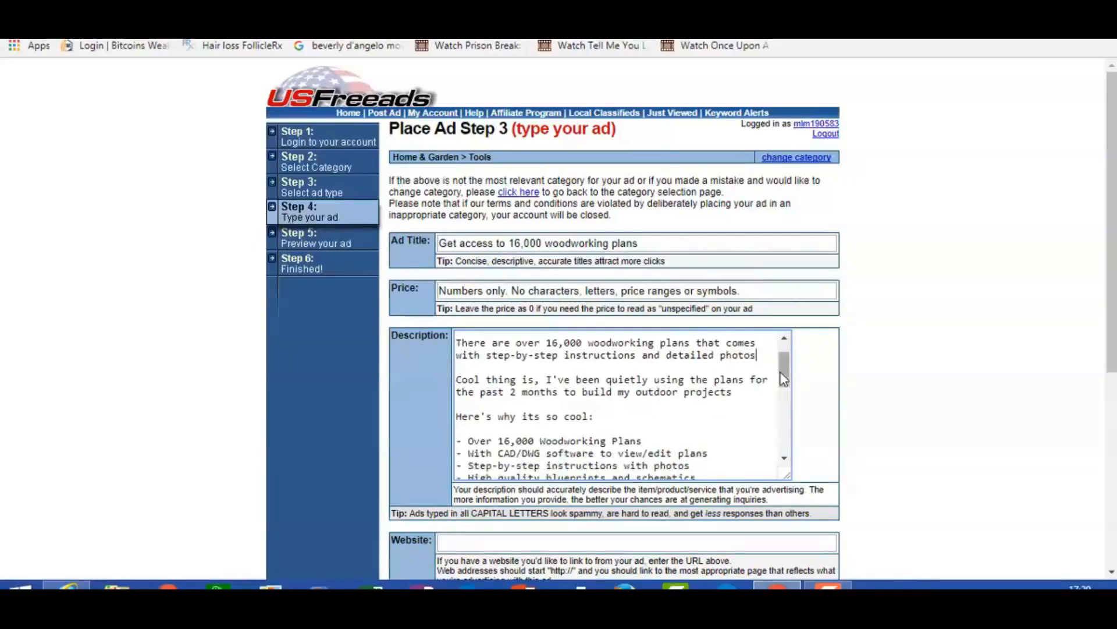
scroll(down, 3)
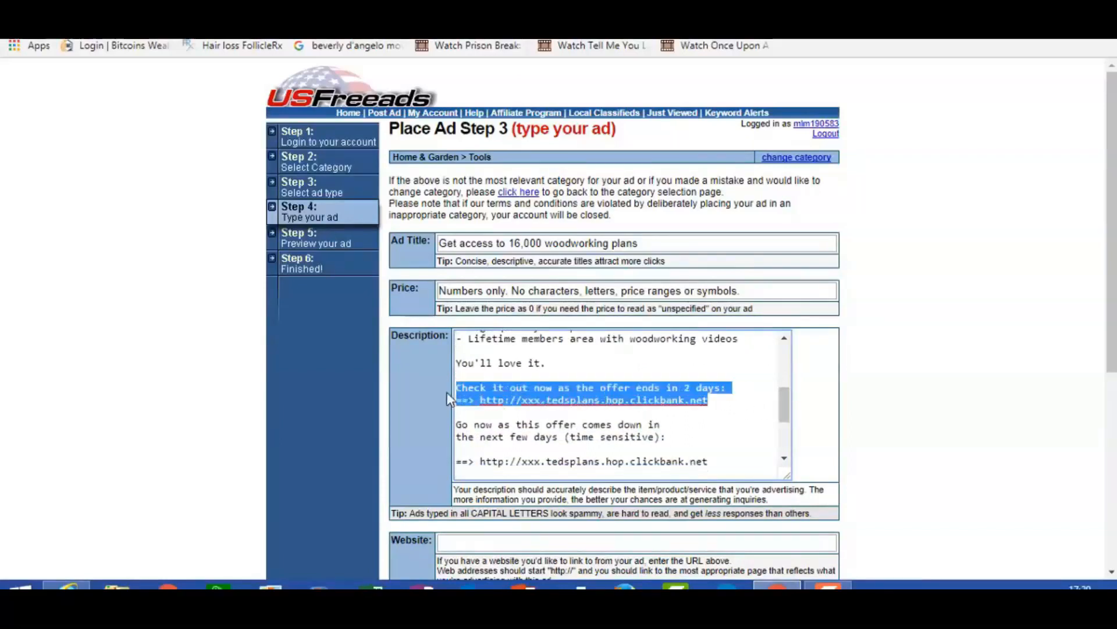
key(Delete)
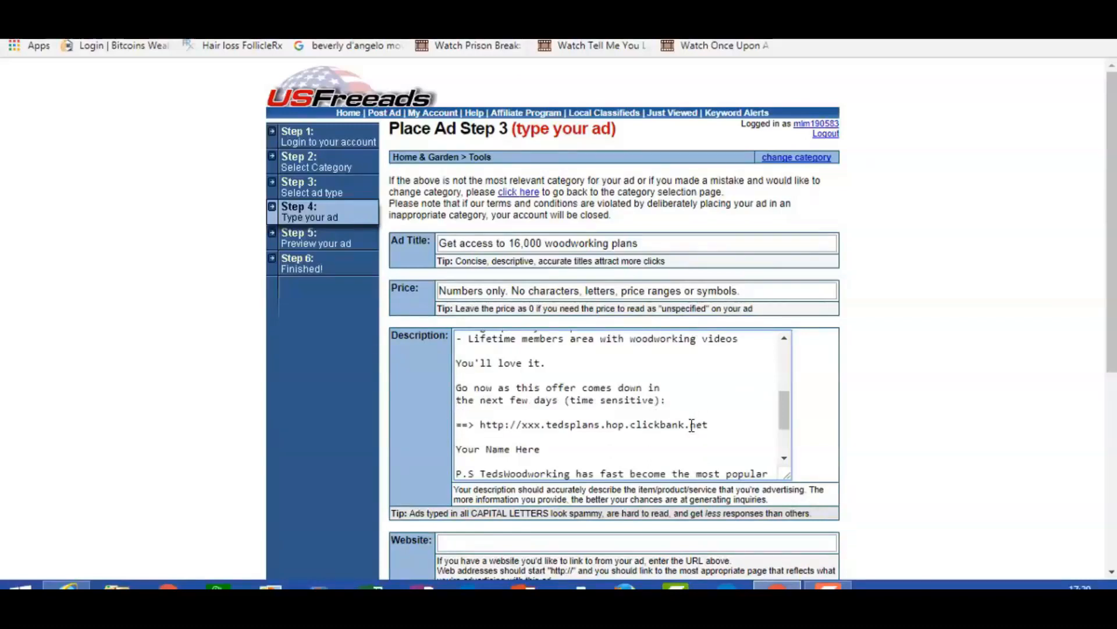
drag(467, 388, 542, 449)
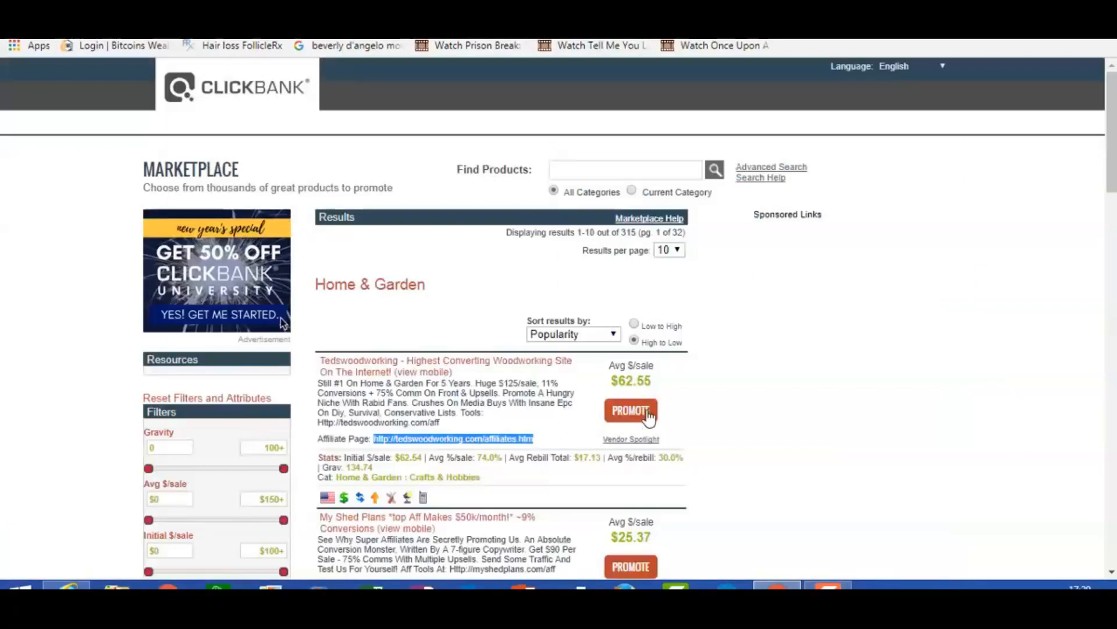
Promote TEDSPLANS with account nickname 'successfoz' and create the hoplink
click(630, 410)
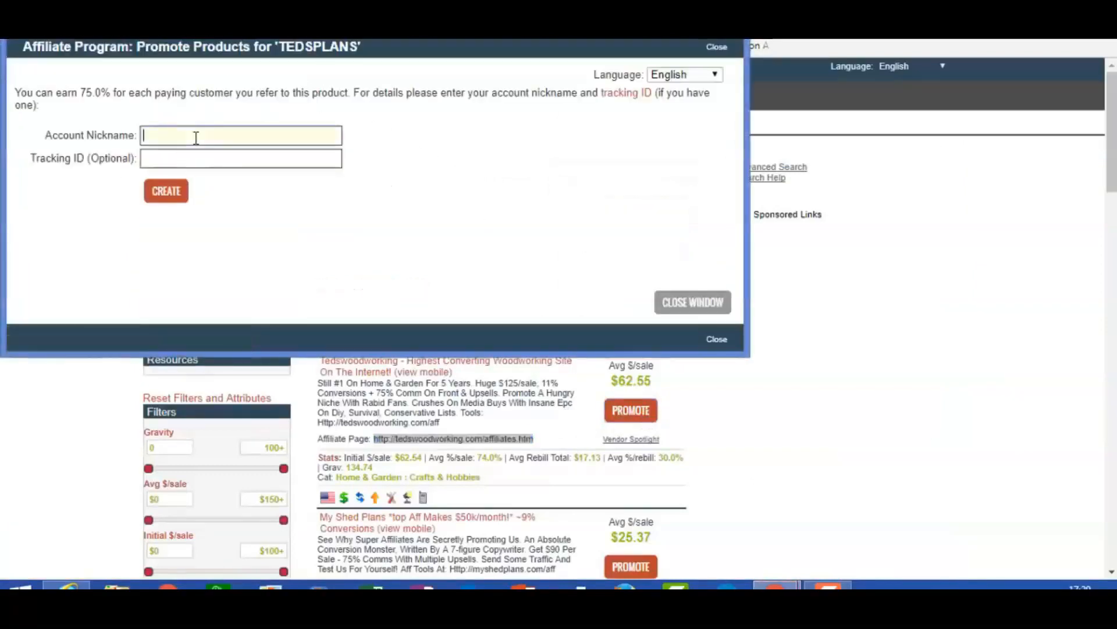
text(successf)
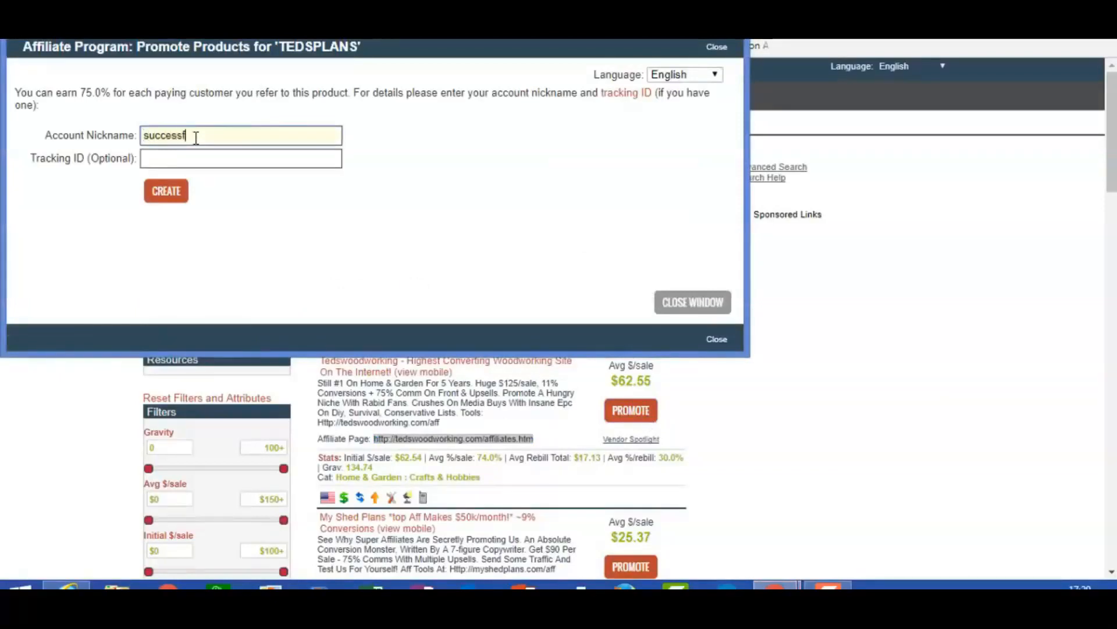
text(oz)
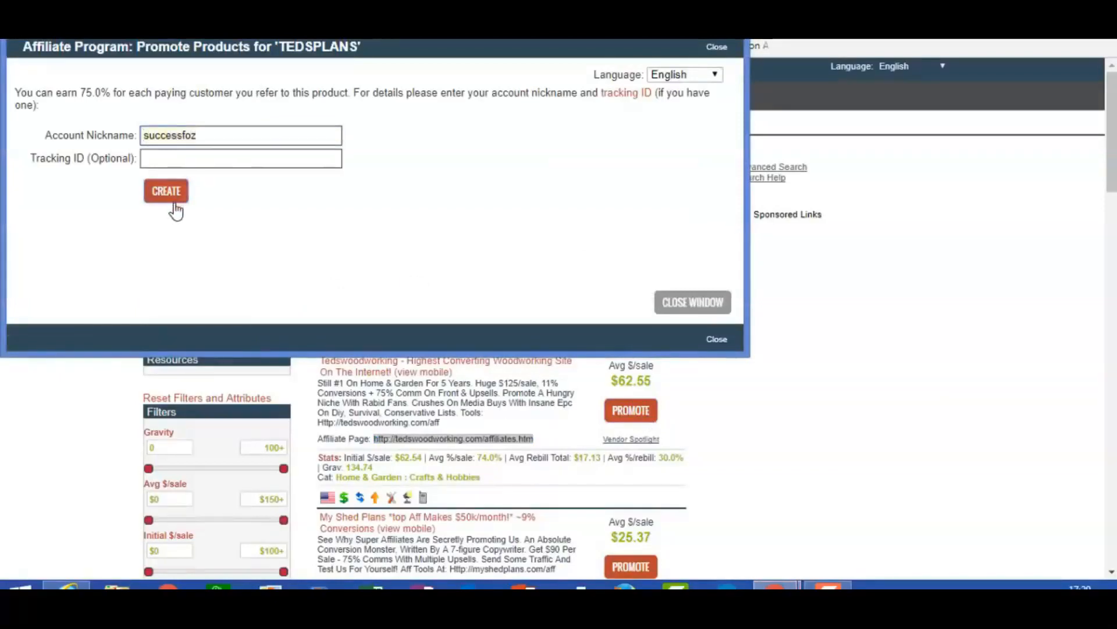
click(165, 190)
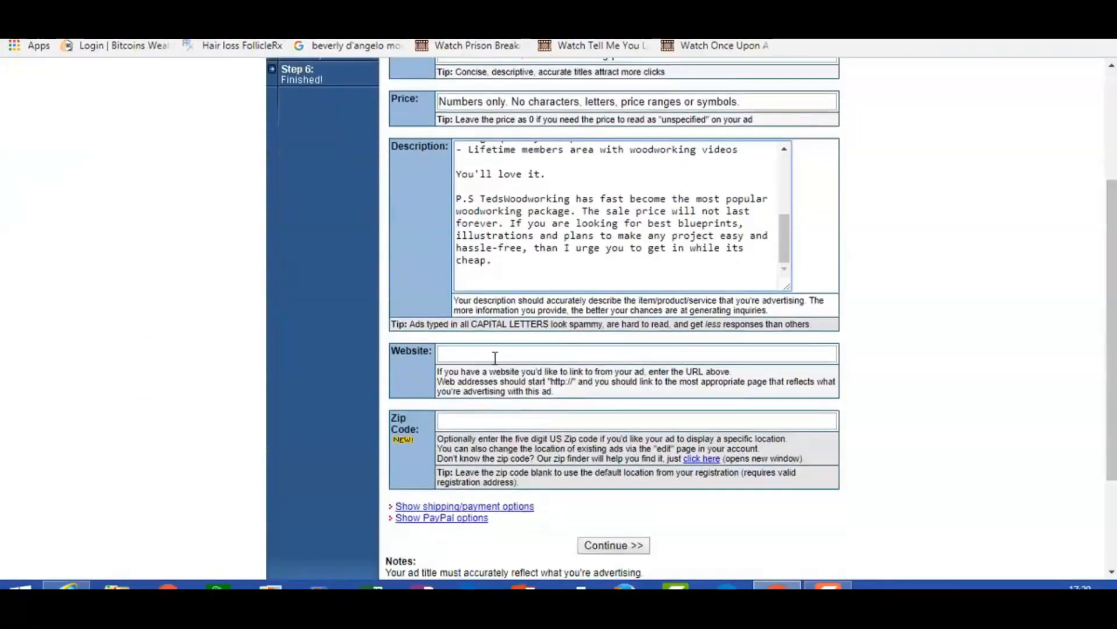
text(http://f3276j4daypjmakp7vfv6sgb3.hop.clickbank.net/)
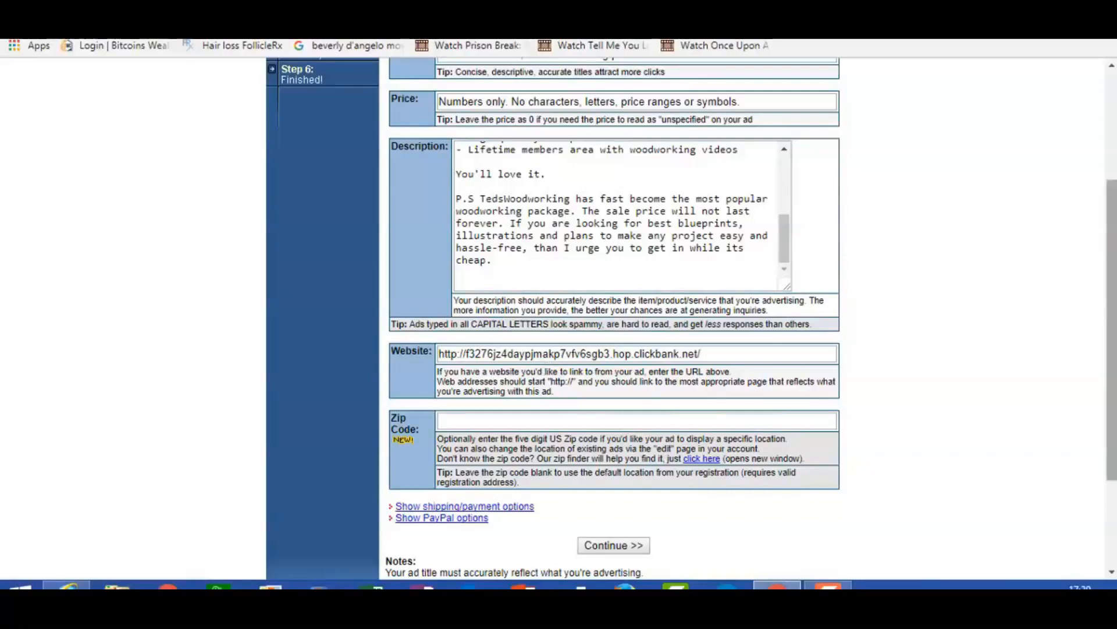
scroll(down, 3)
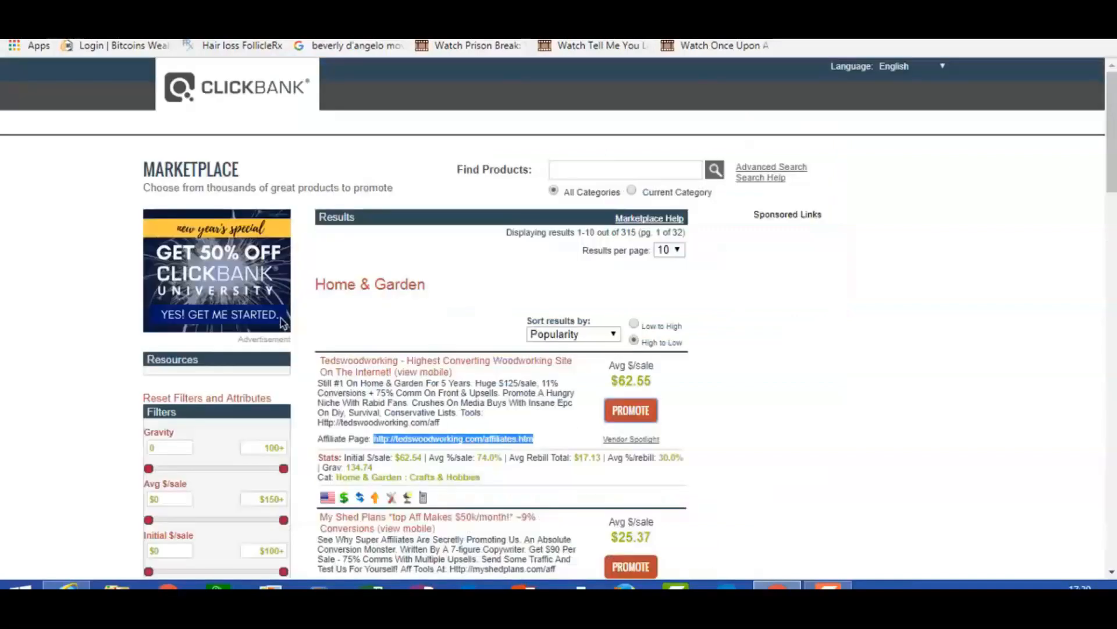
mouse_move(512, 54)
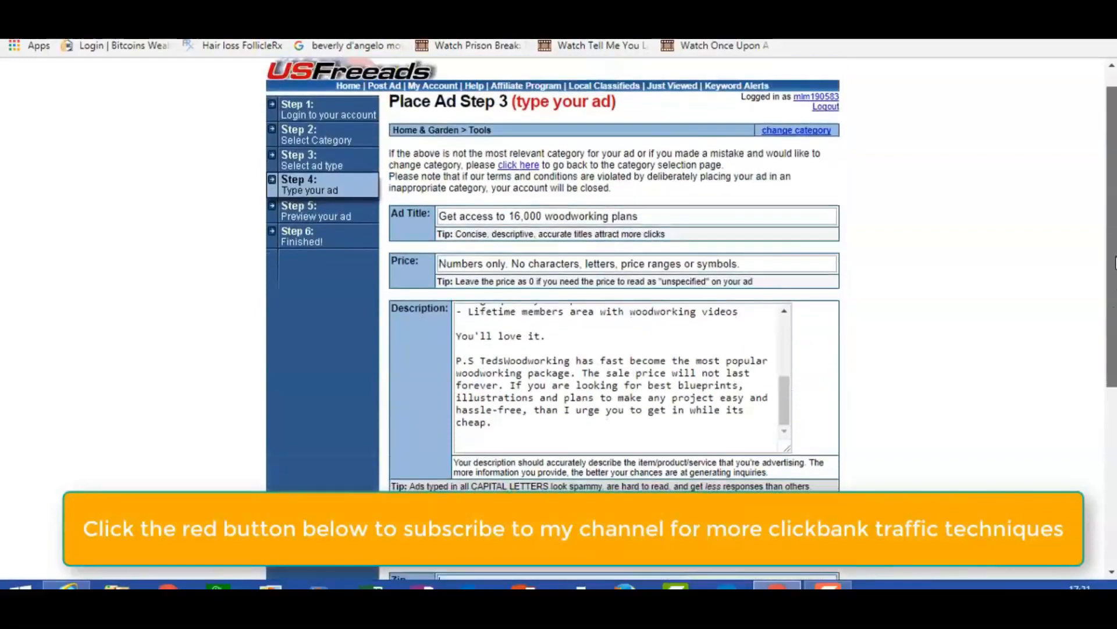
Correct the ad title's capitalisation to 'Get Access to 16,000 Woodworking Plans'
click(653, 216)
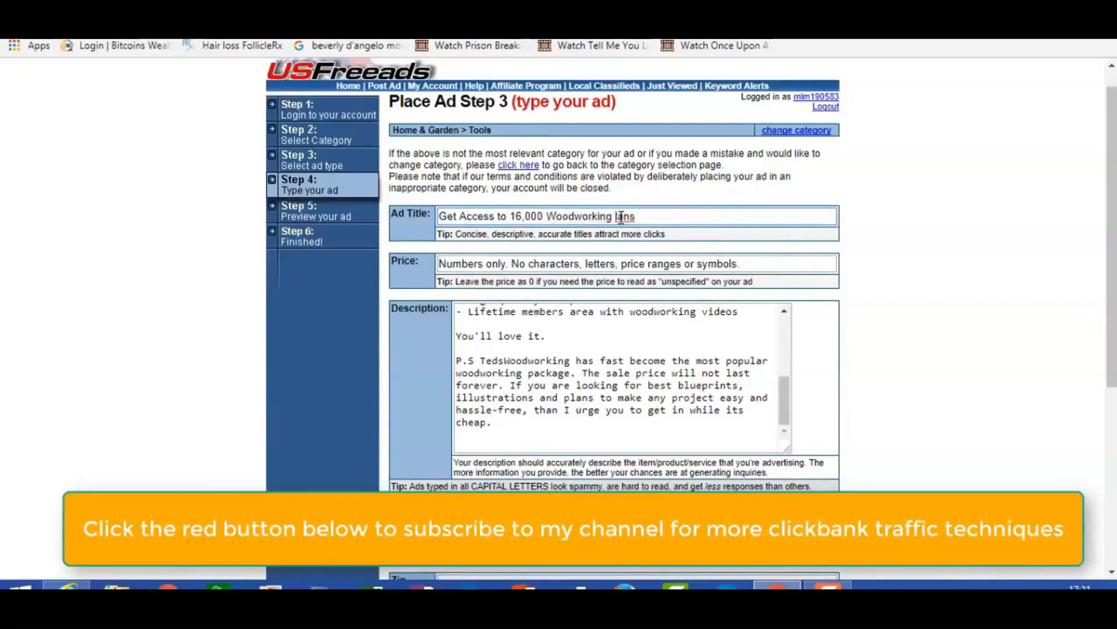
text(Plans)
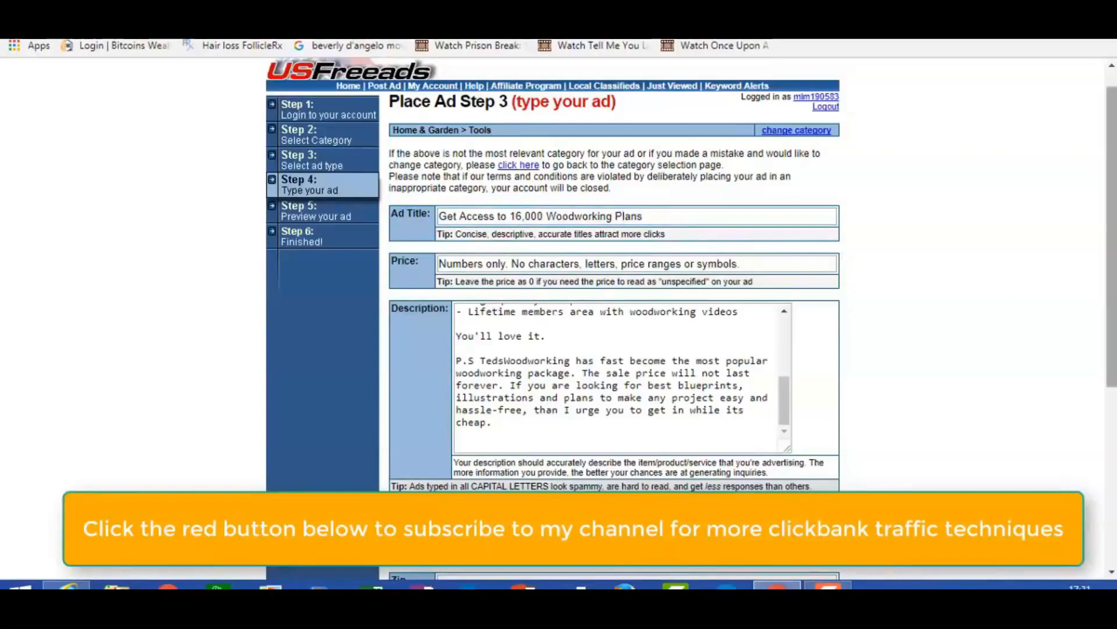
scroll(down, 3)
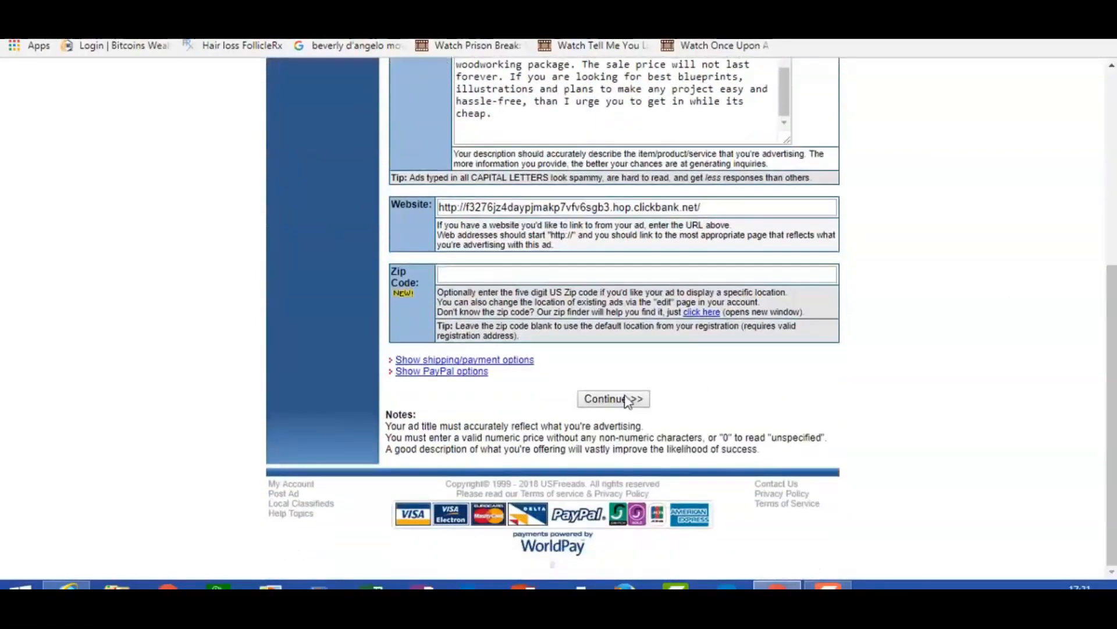
Preview the woodworking ad and post it under Home And Garden > Tools
click(613, 398)
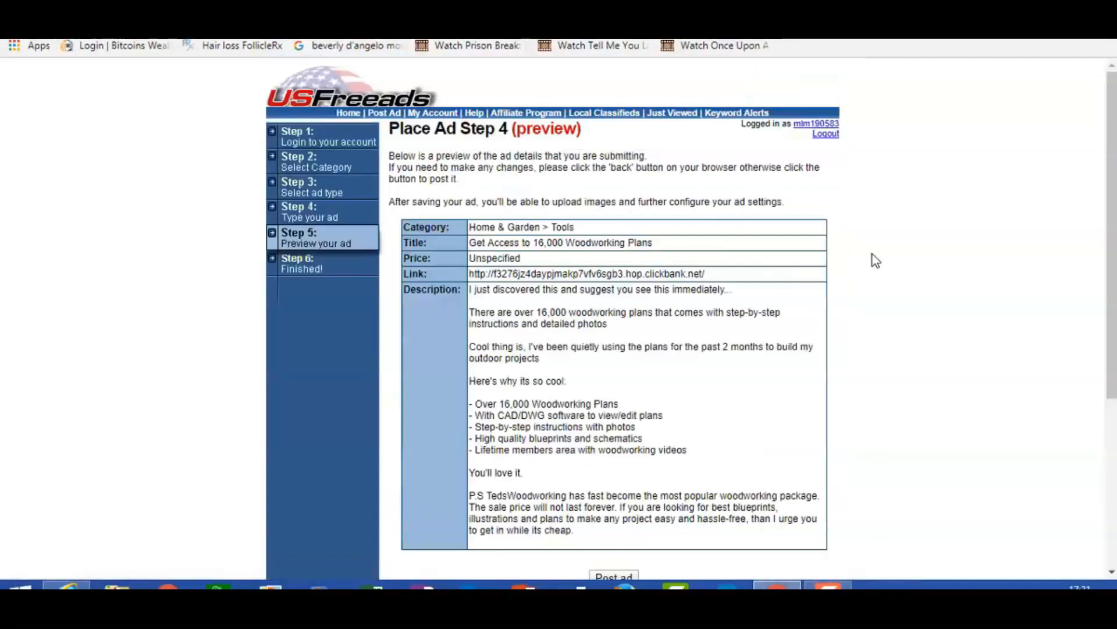
scroll(down, 3)
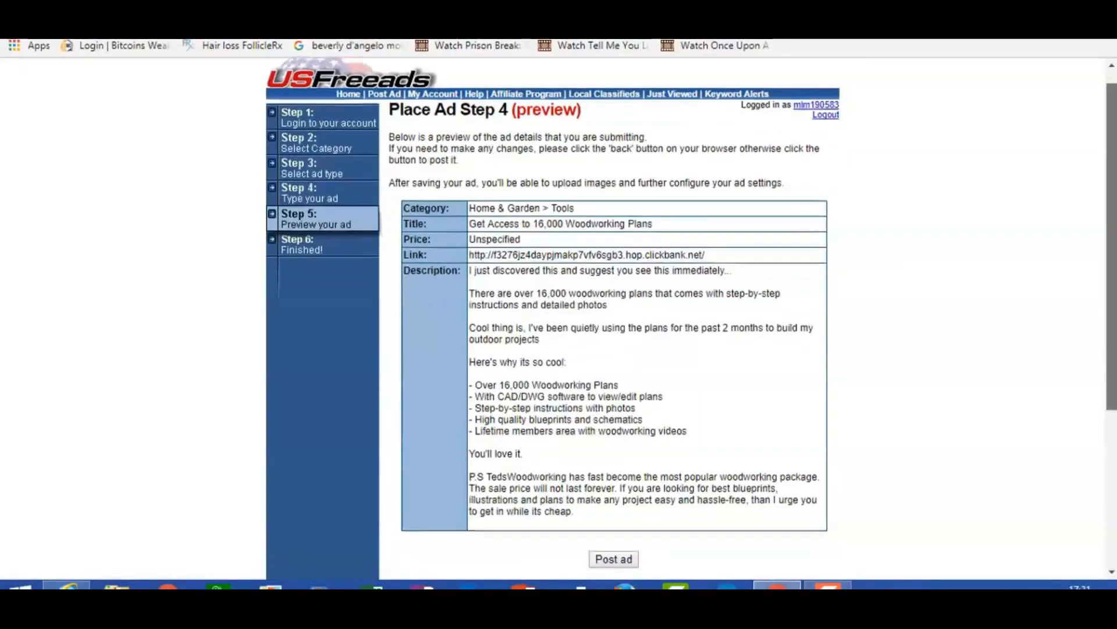
scroll(down, 3)
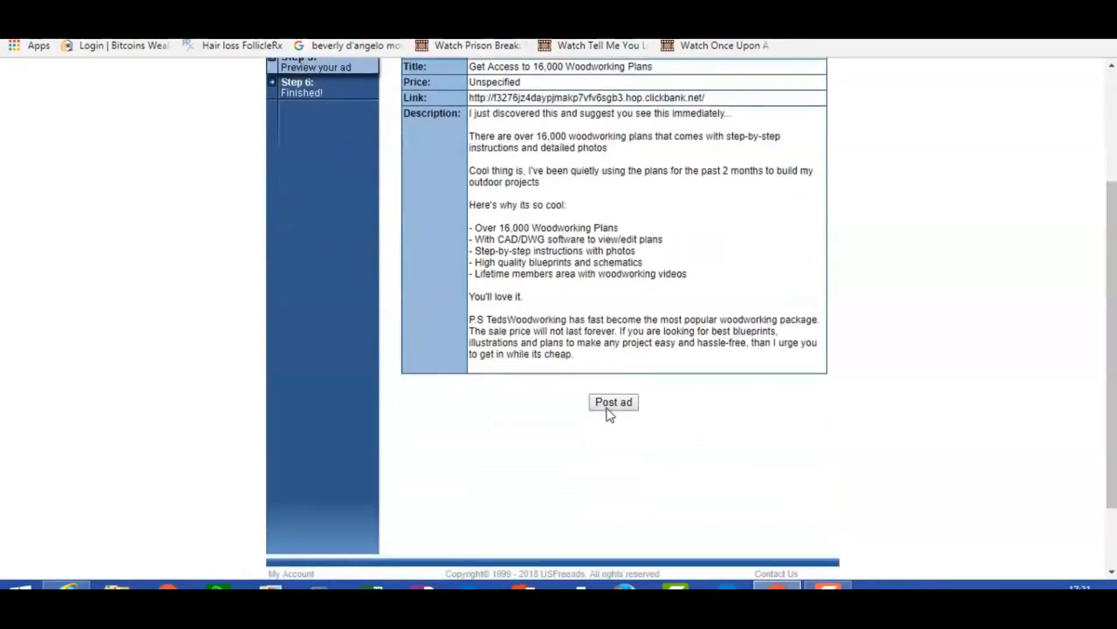
click(613, 401)
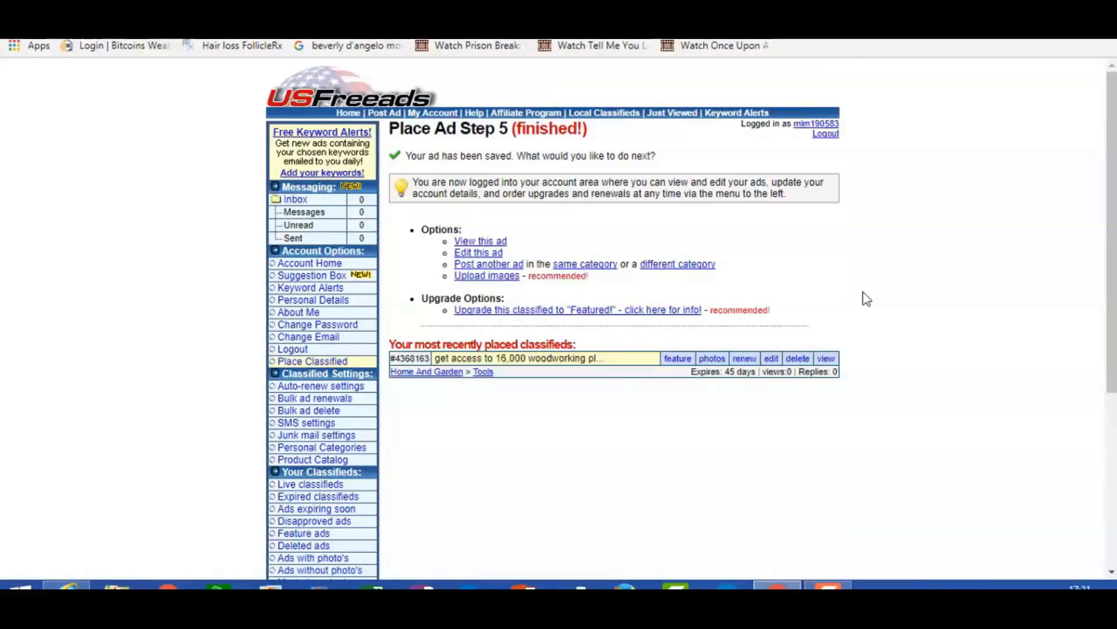
mouse_move(726, 217)
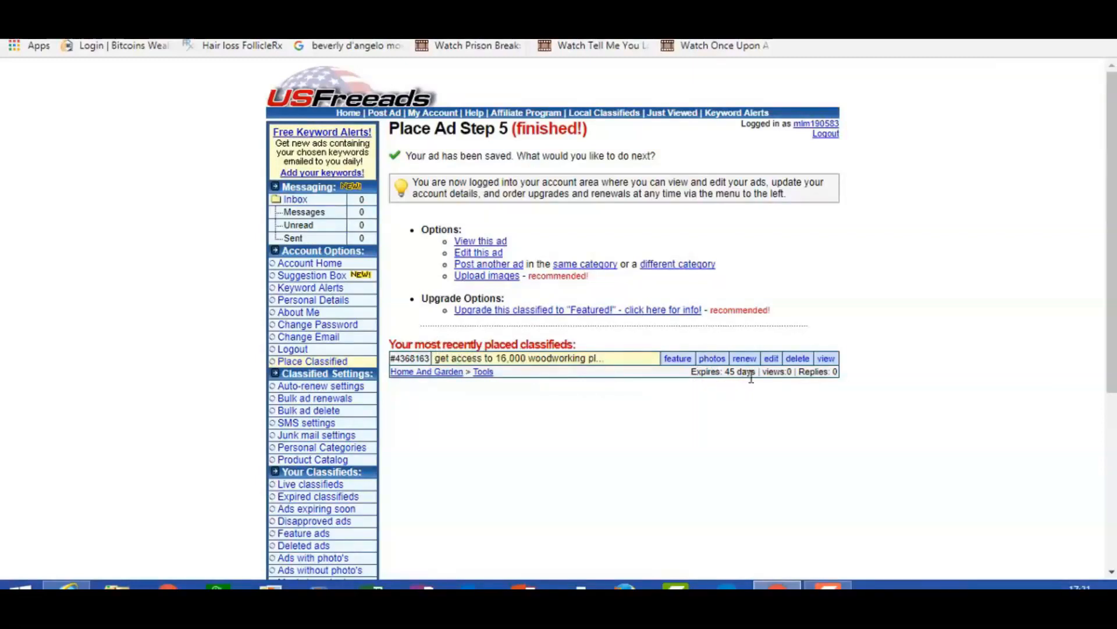
mouse_move(784, 376)
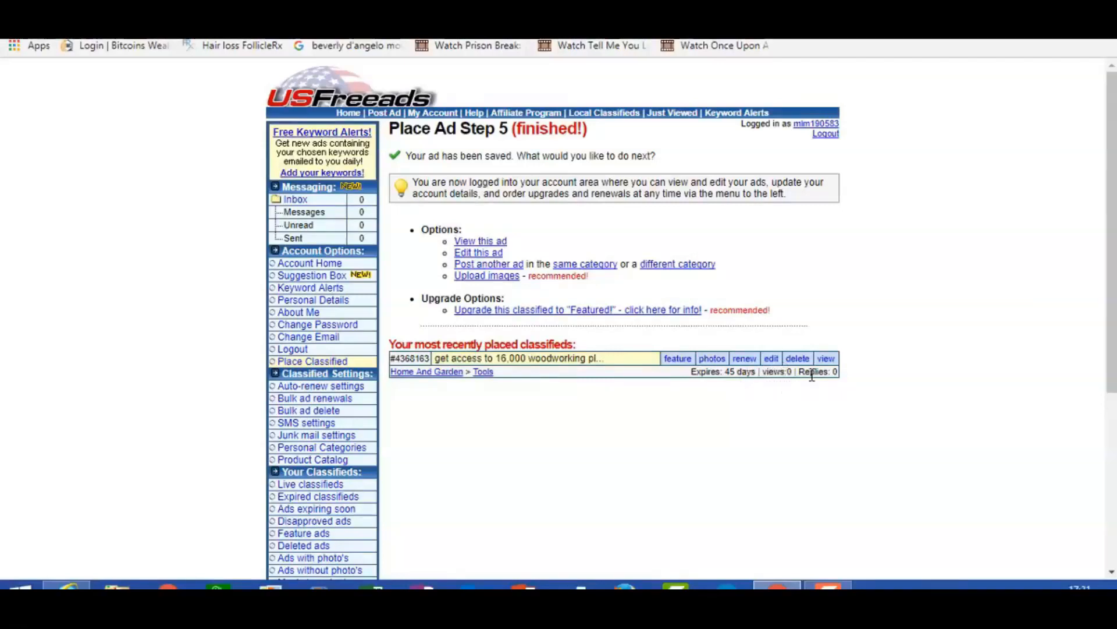
mouse_move(775, 308)
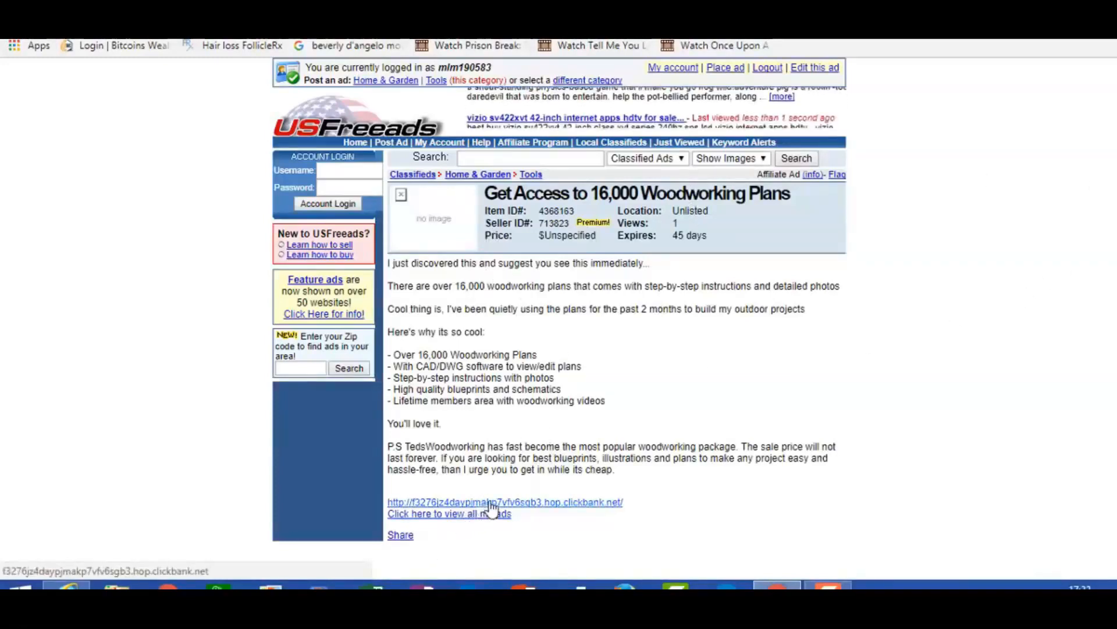
Follow the ClickBank hoplink in the ad body to verify it works
click(504, 502)
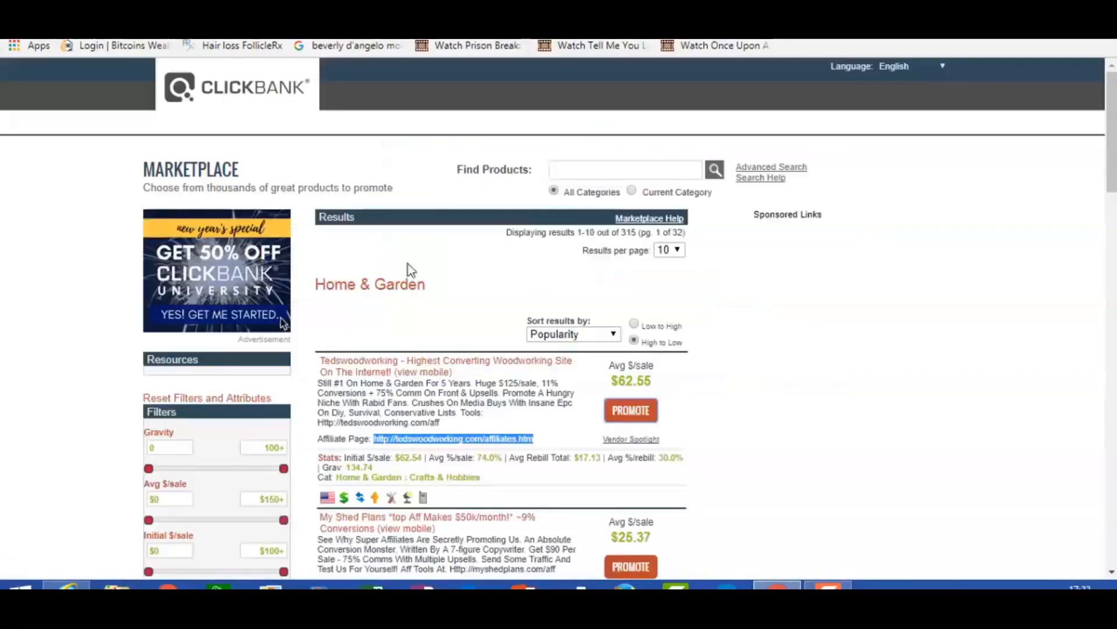
mouse_move(432, 302)
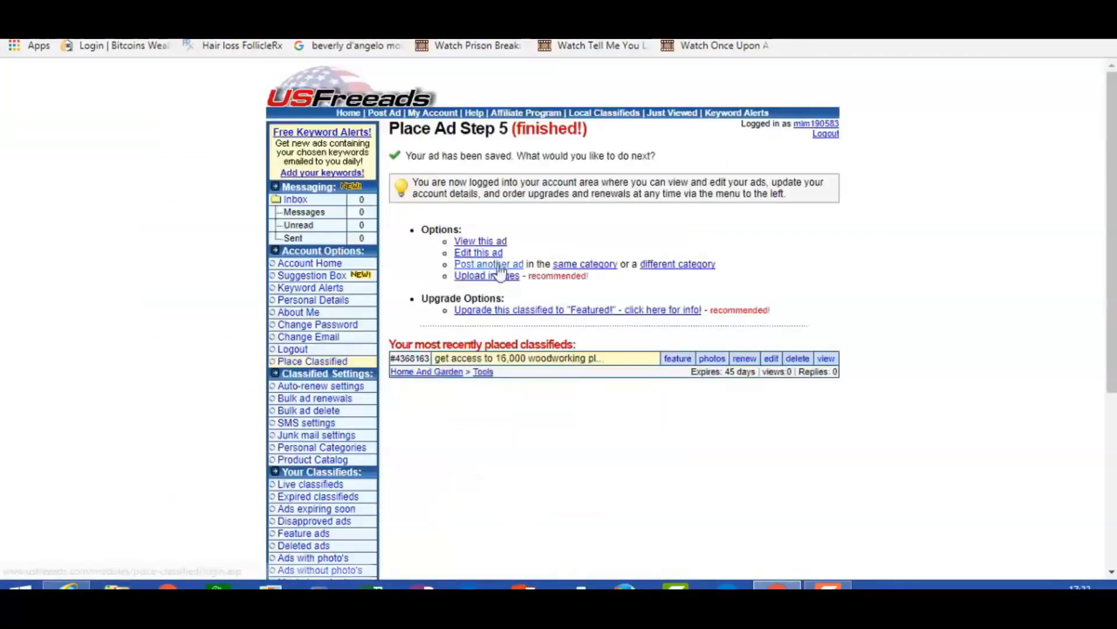
mouse_move(545, 393)
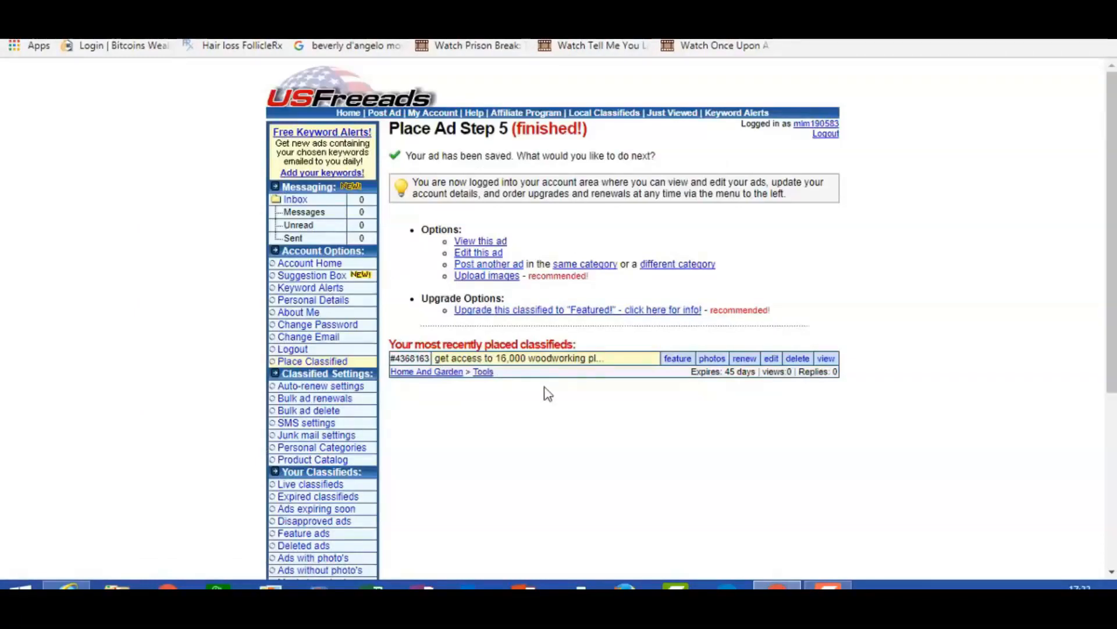
mouse_move(702, 335)
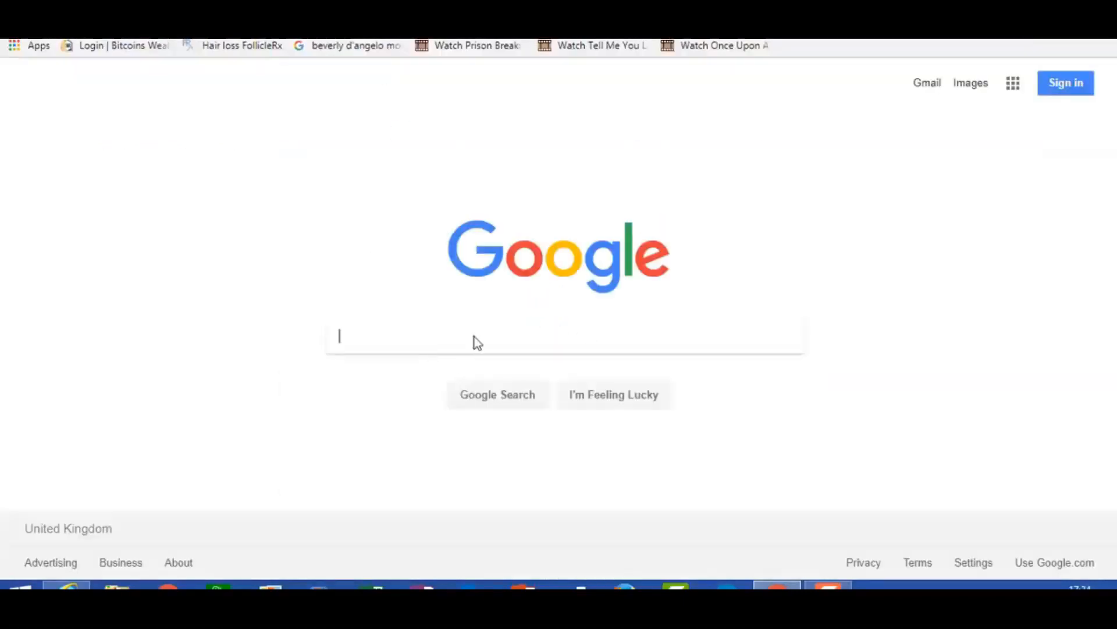
text(www.extremelyre)
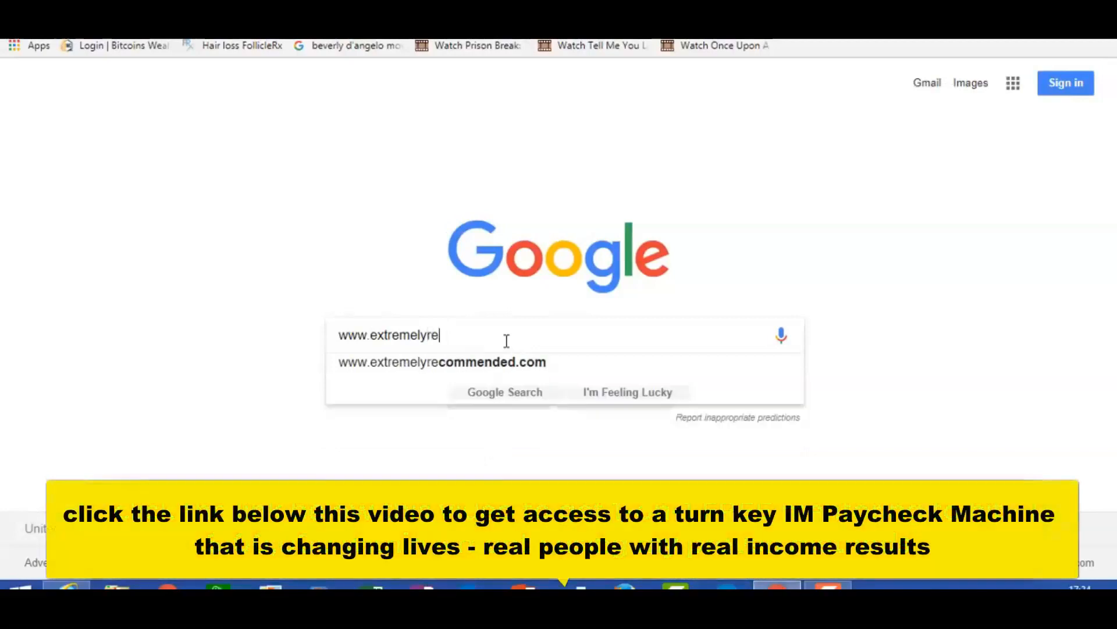
text(commended.c)
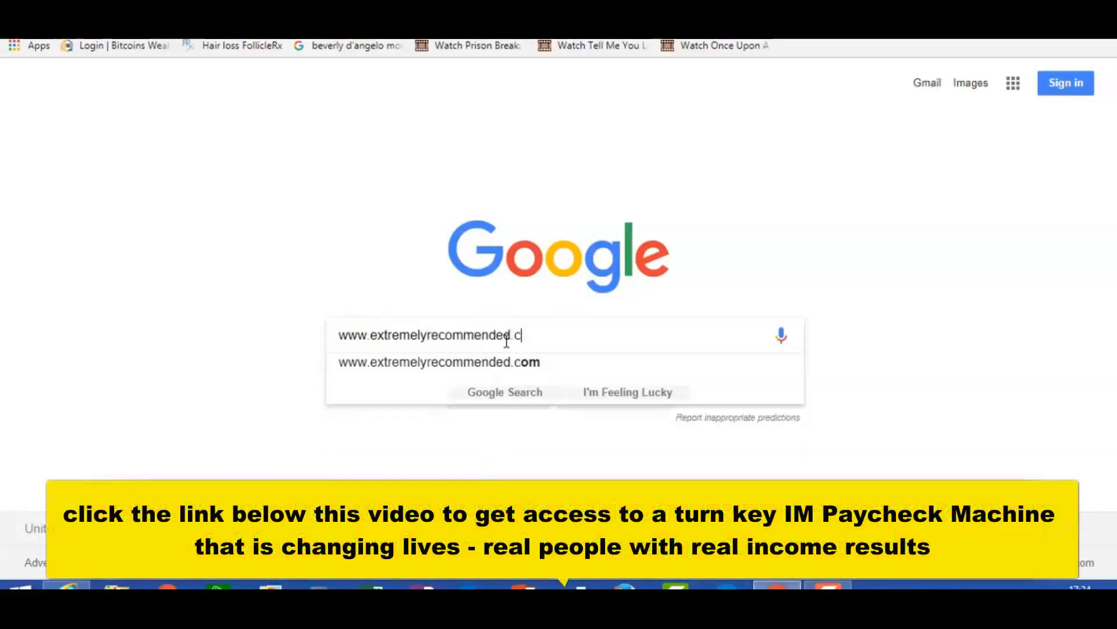